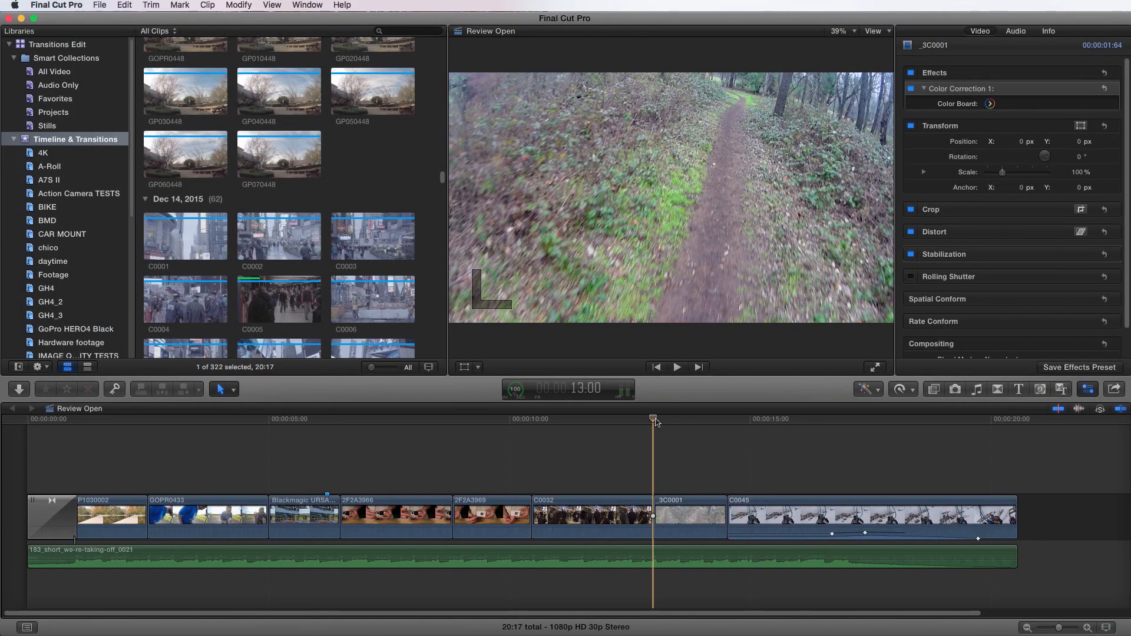
{"action": "mouse_move", "coordinate": [656, 396]}
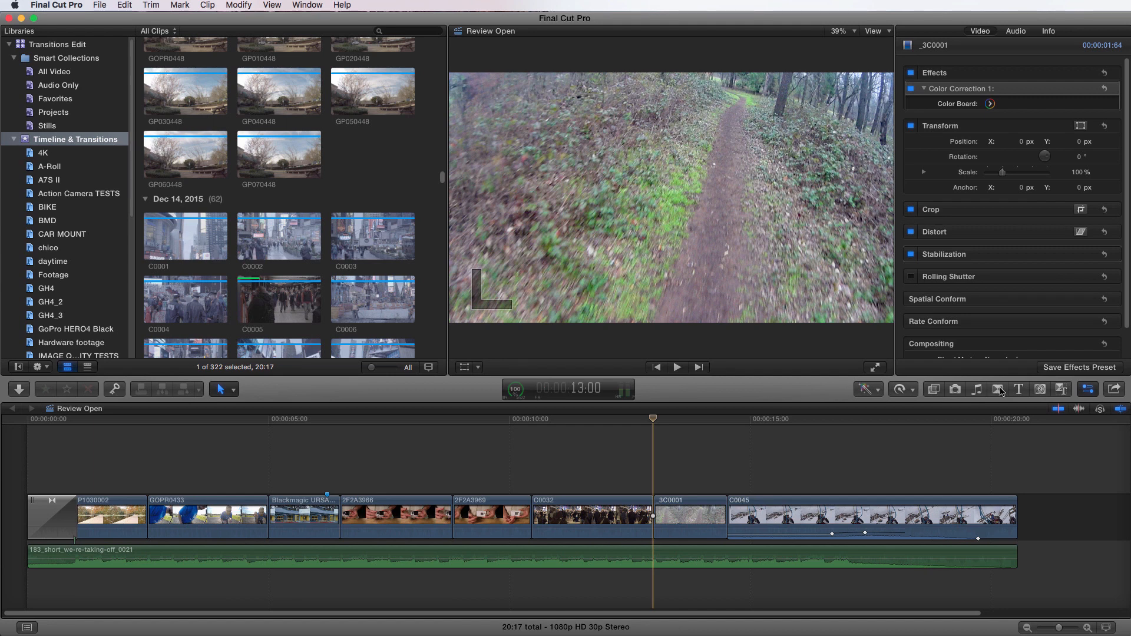
Show the Transitions browser beside the Review Open project timeline.
{"action": "left_click", "coordinate": [996, 390]}
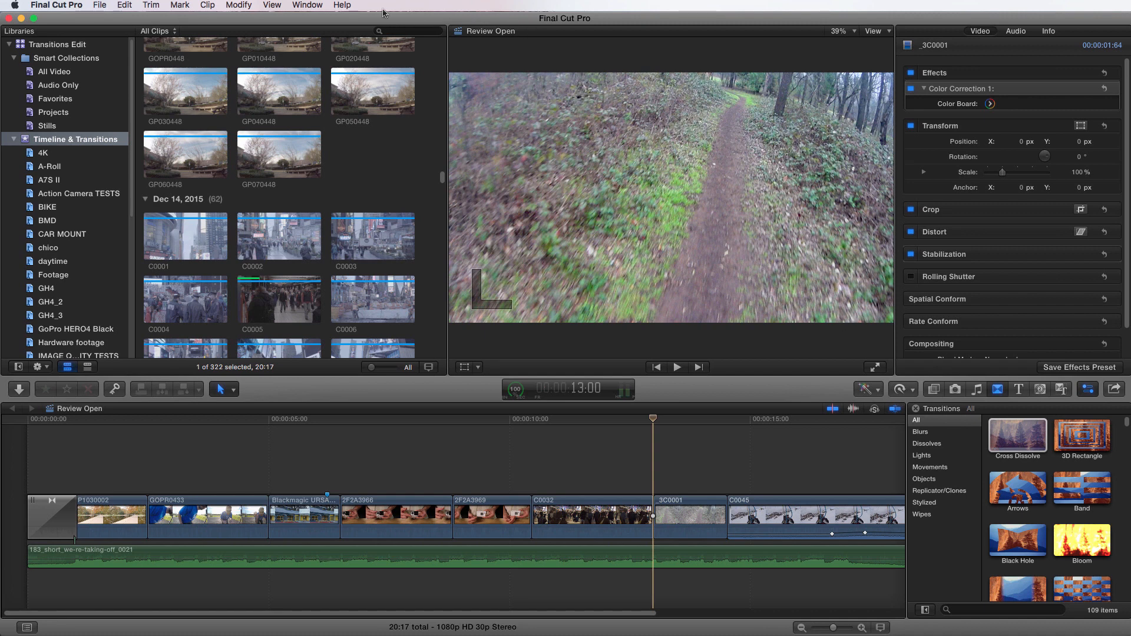
{"action": "left_click", "coordinate": [306, 5]}
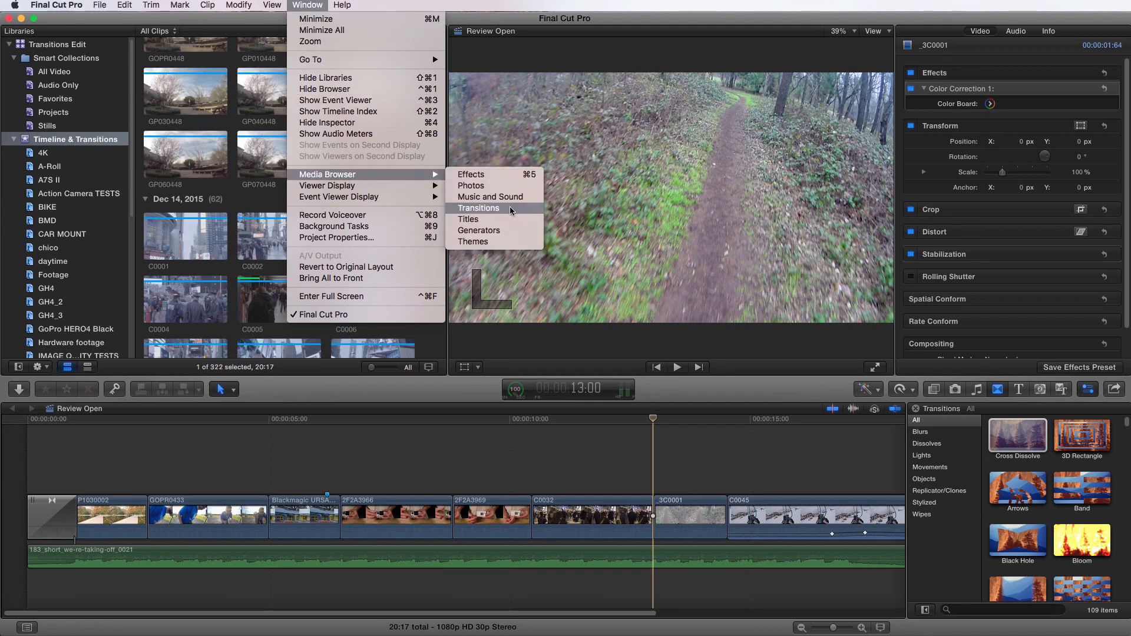
{"action": "left_click", "coordinate": [478, 207]}
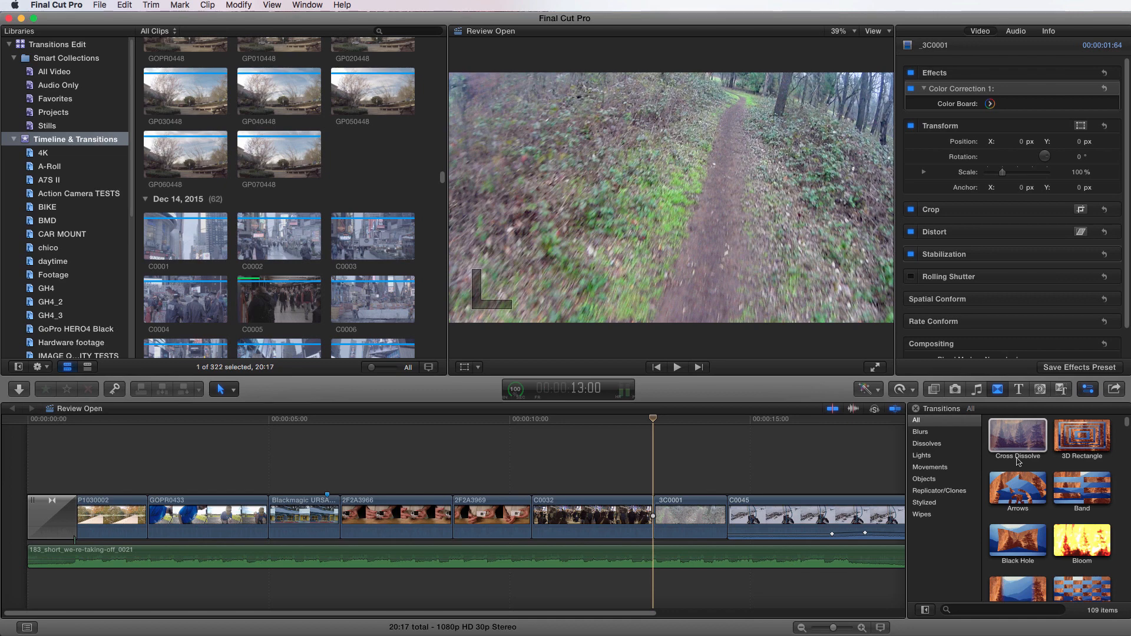
{"action": "left_click", "coordinate": [1016, 434]}
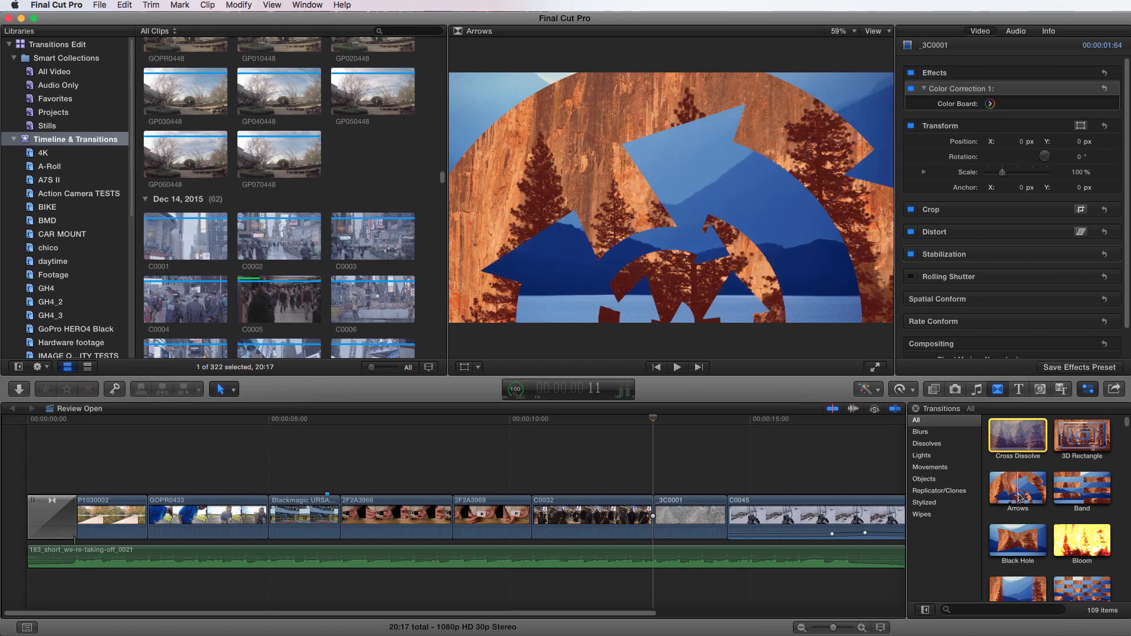
{"action": "mouse_move", "coordinate": [1082, 486]}
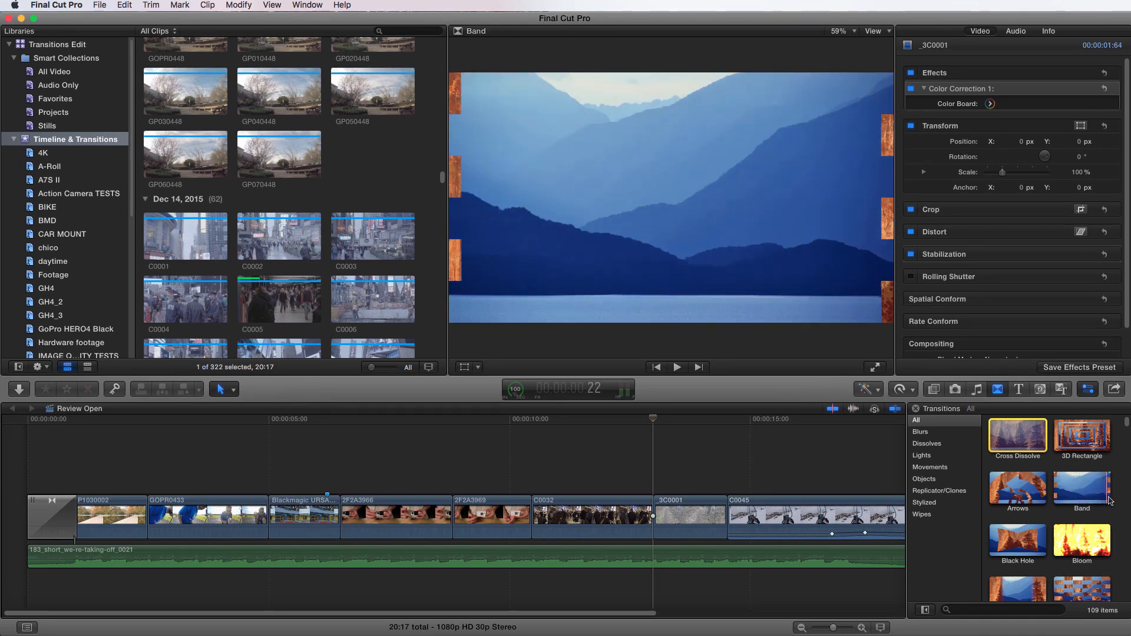
{"action": "left_click", "coordinate": [1081, 539]}
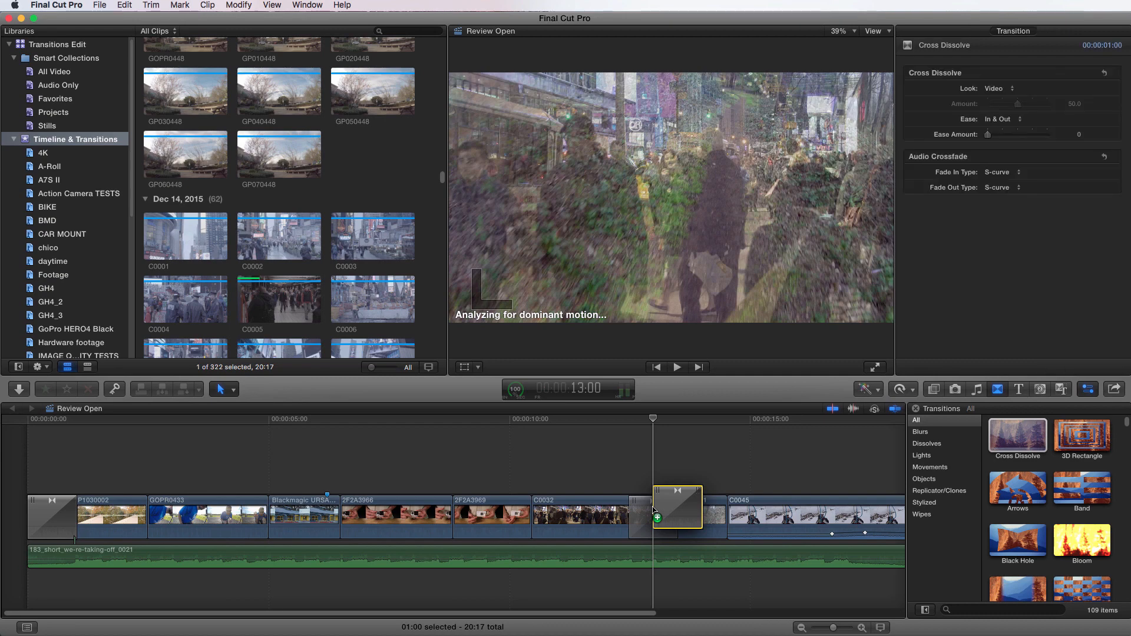
{"action": "left_click", "coordinate": [652, 514]}
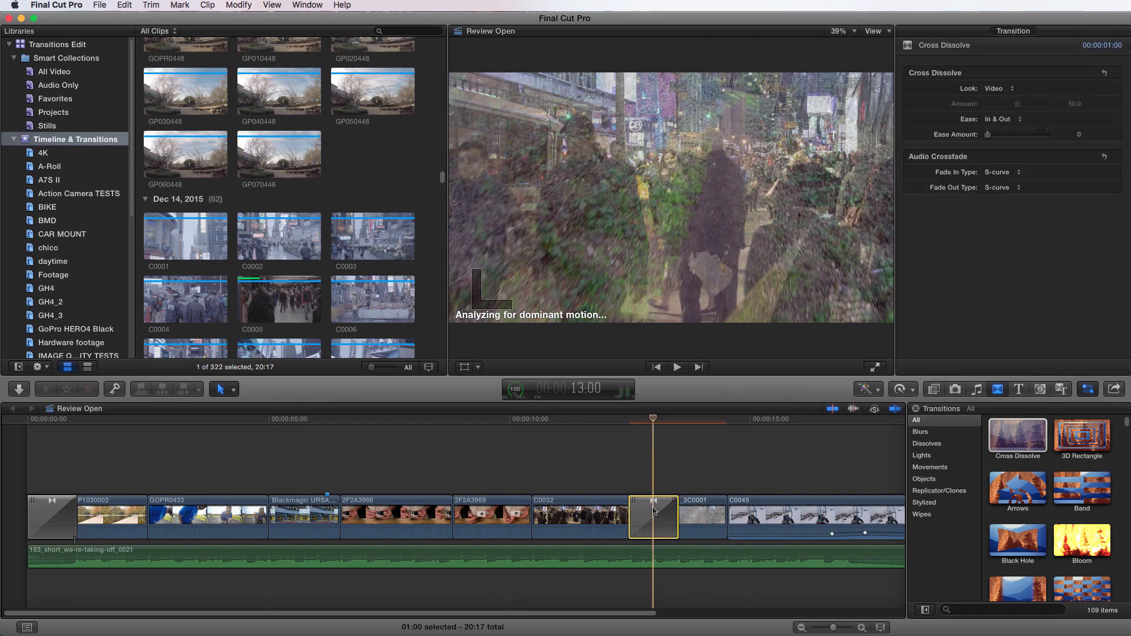
{"action": "left_click", "coordinate": [587, 418]}
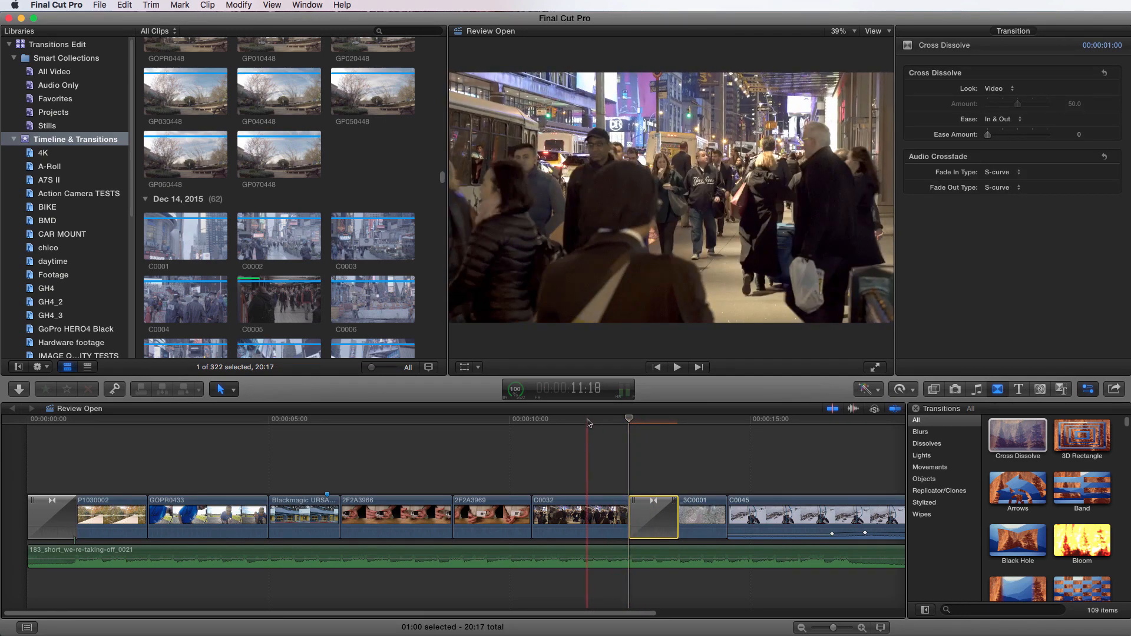
{"action": "left_click", "coordinate": [675, 367]}
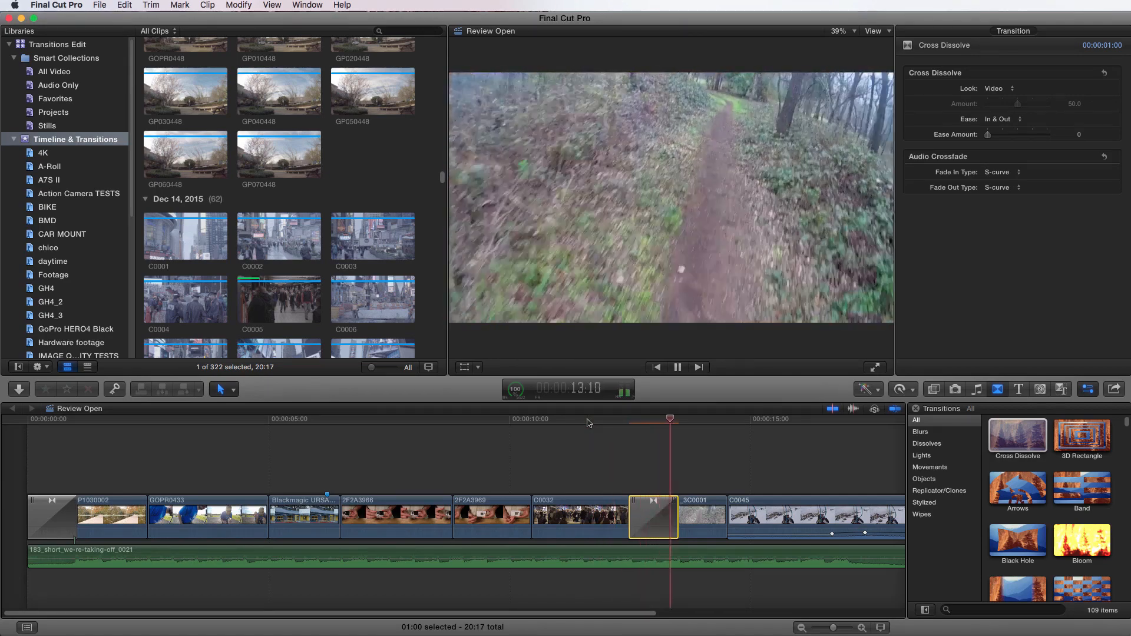
{"action": "left_click", "coordinate": [676, 368]}
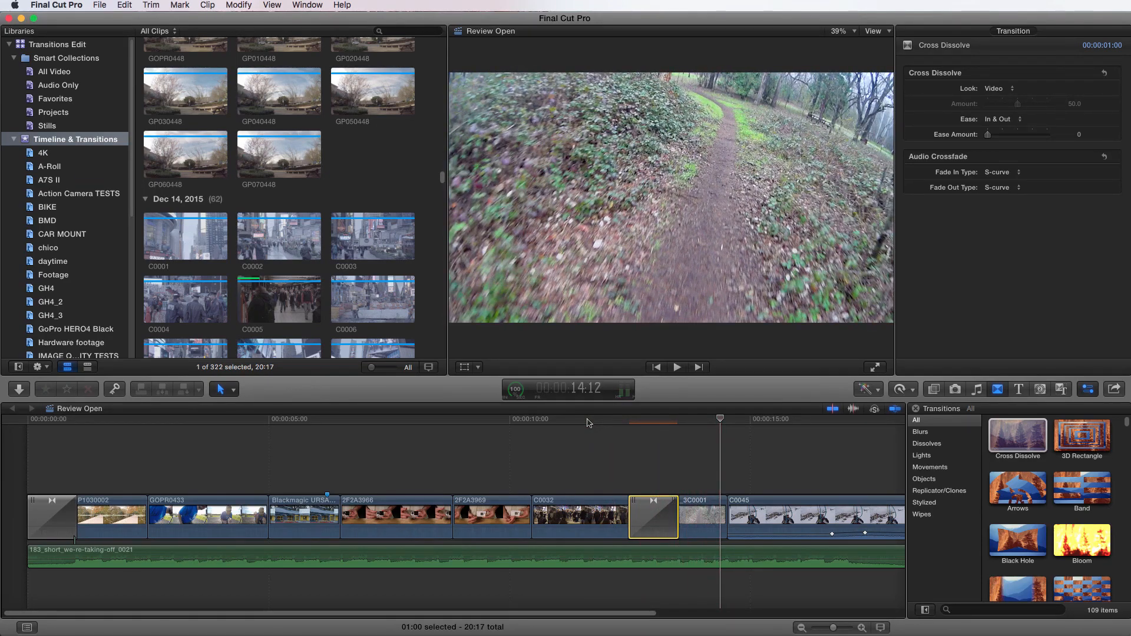
{"action": "left_click", "coordinate": [689, 516]}
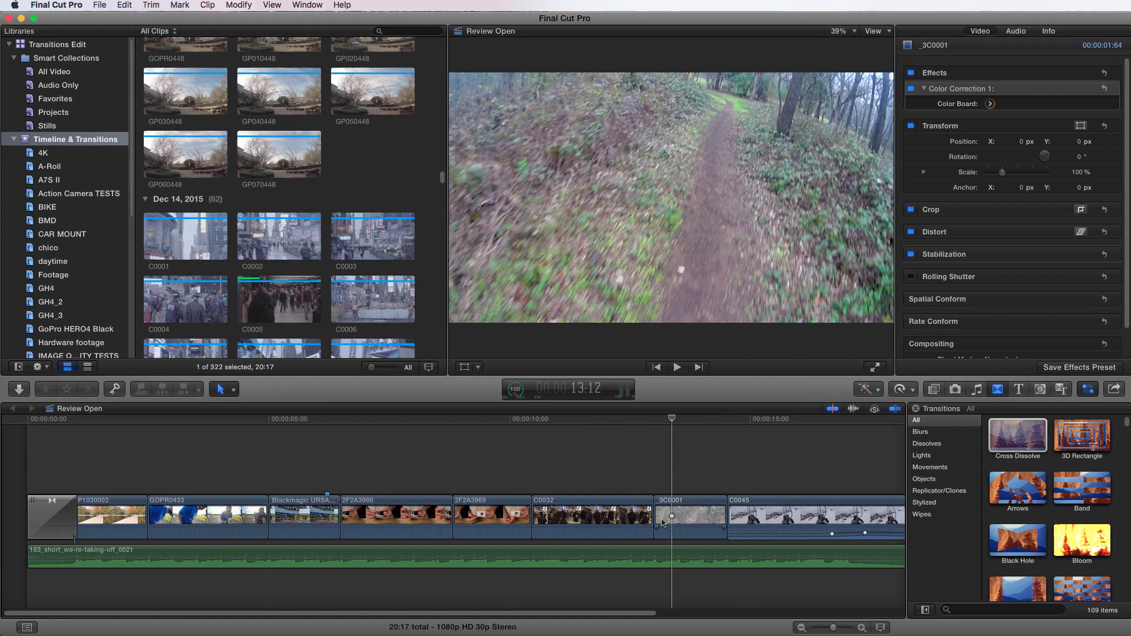
{"action": "left_click", "coordinate": [652, 516]}
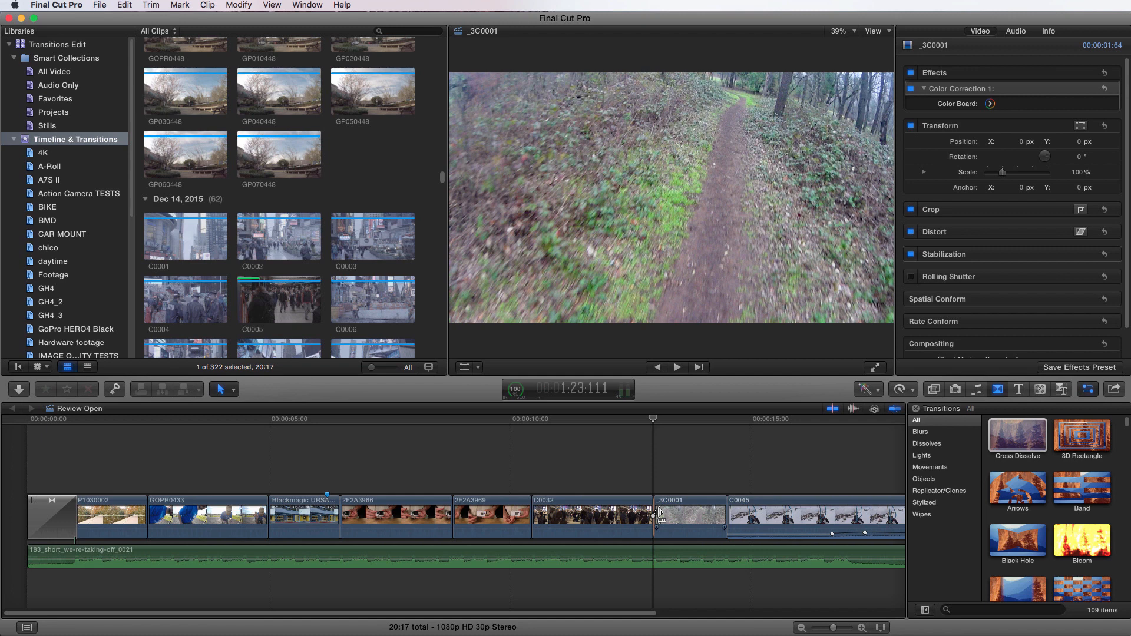
Apply the default cross dissolve at the C0032/3C0001 edit point with Cmd+T.
{"action": "key", "text": "cmd+t"}
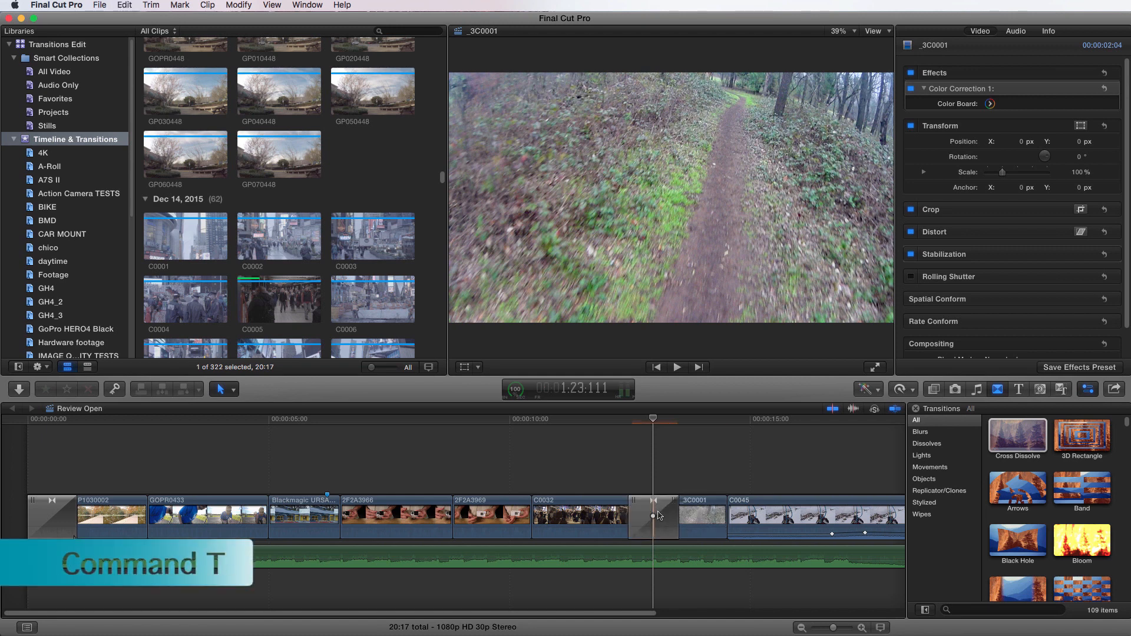
{"action": "key", "text": "cmd+t"}
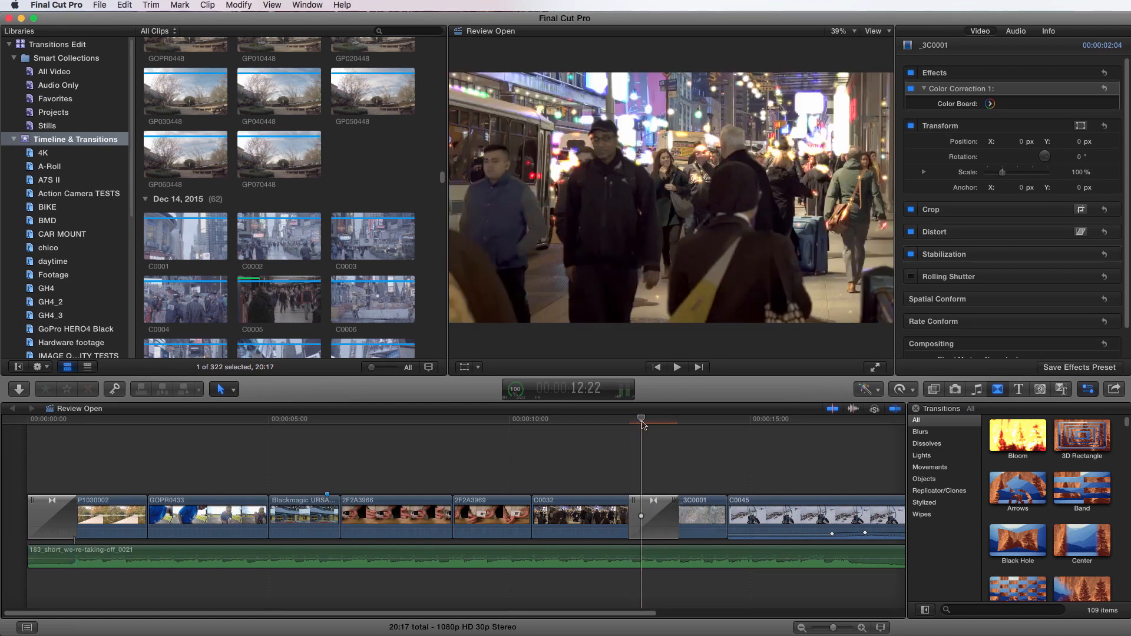
Restore a straight cut between C0032 and 3C0001 and scroll through the transition thumbnails.
{"action": "left_click", "coordinate": [676, 420]}
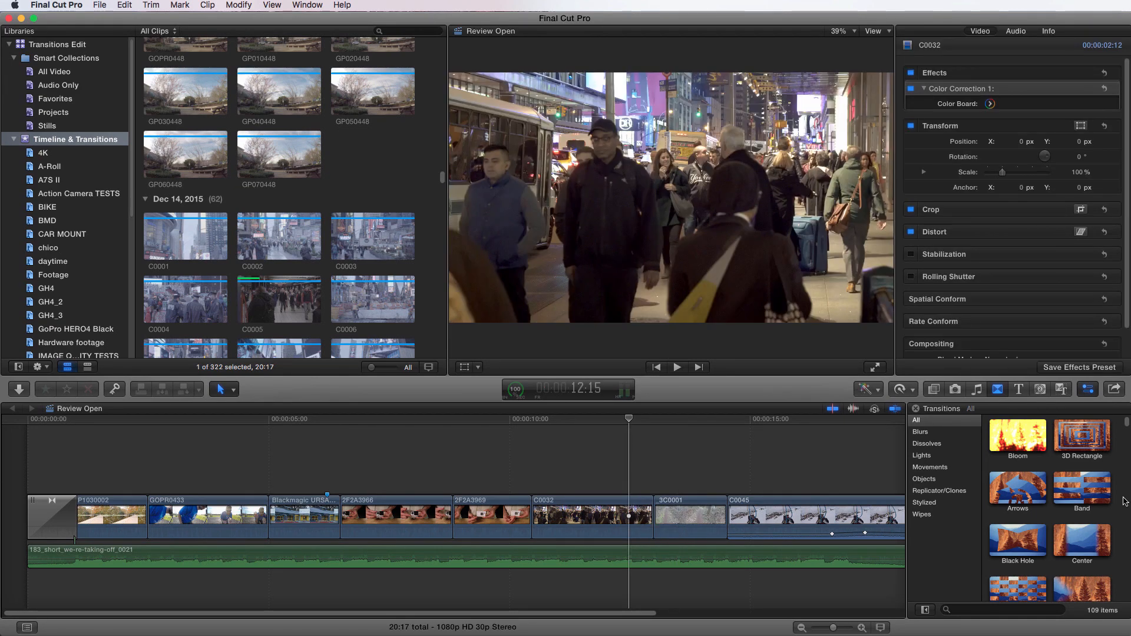
{"action": "scroll", "scroll_direction": "down", "scroll_amount": 3}
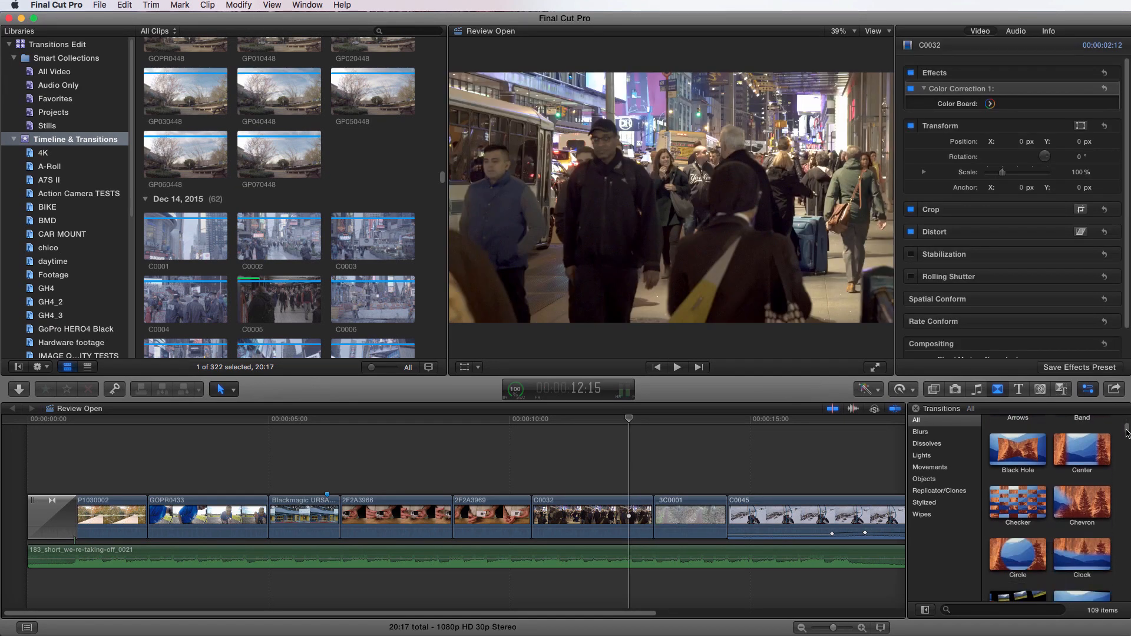
{"action": "scroll", "scroll_direction": "down", "scroll_amount": 3}
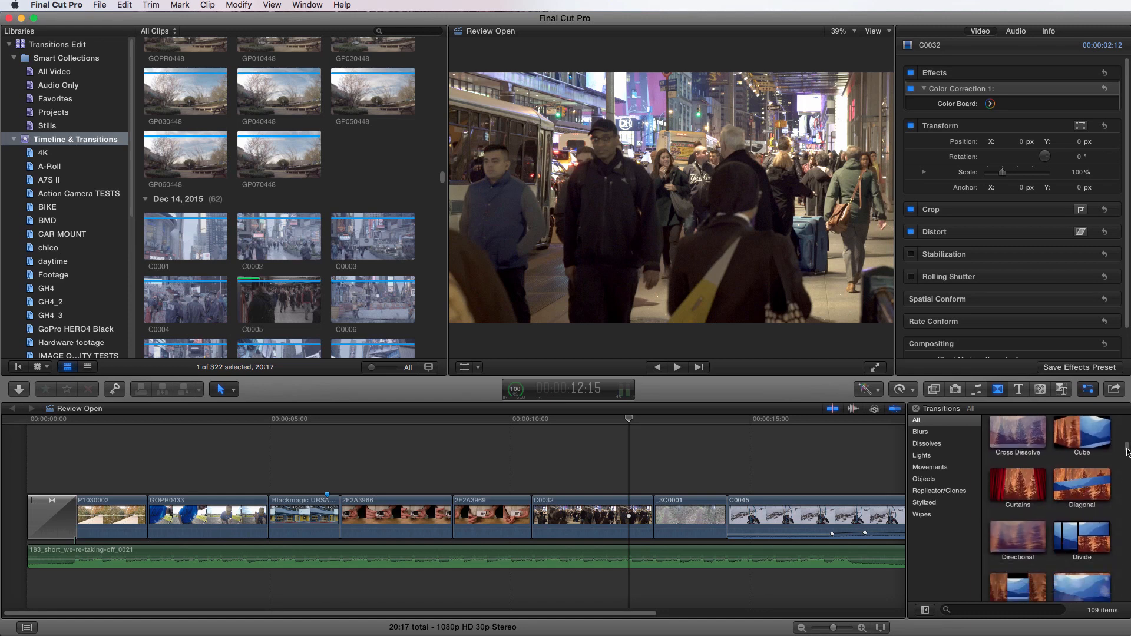
{"action": "scroll", "scroll_direction": "down", "scroll_amount": 3}
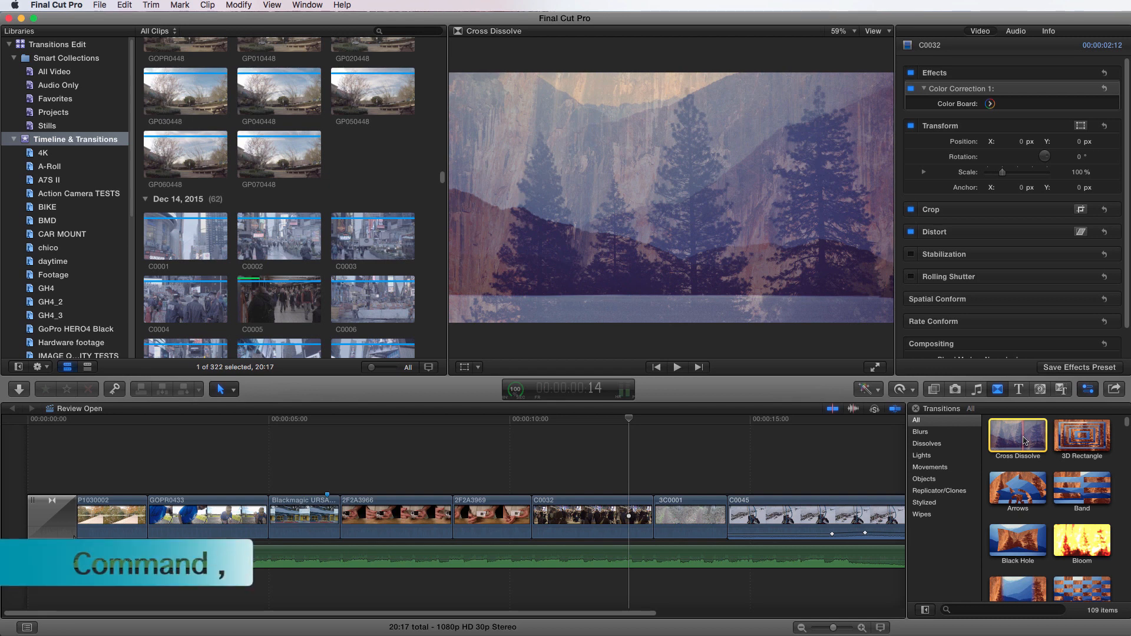
Set the Editing preferences' default transition duration to 5.00 seconds.
{"action": "key", "text": "cmd+,"}
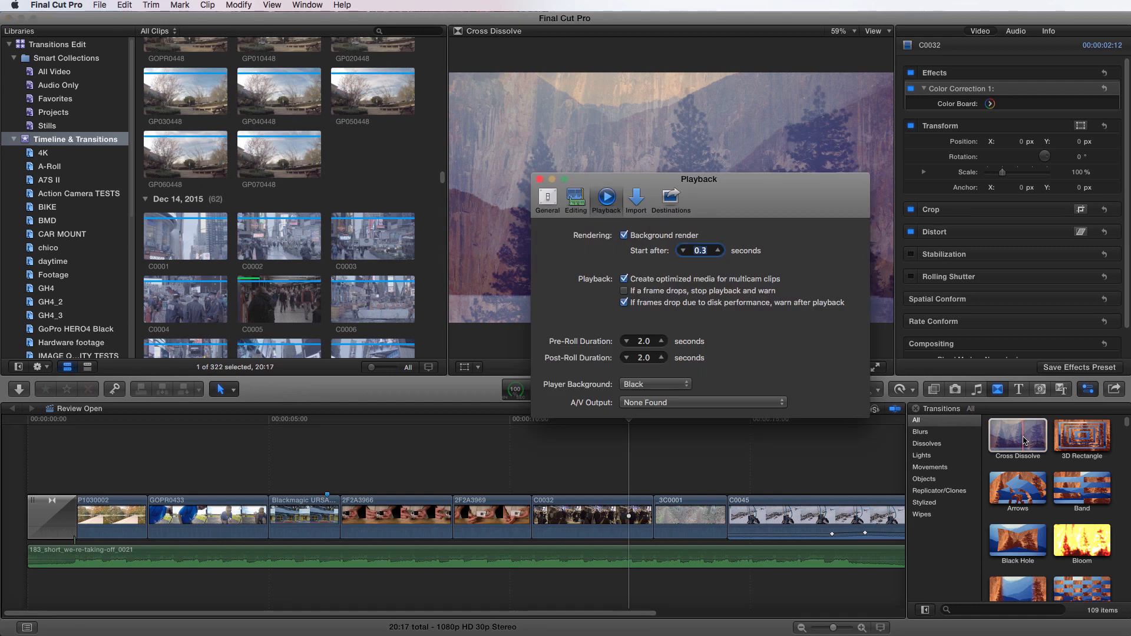
{"action": "mouse_move", "coordinate": [830, 382]}
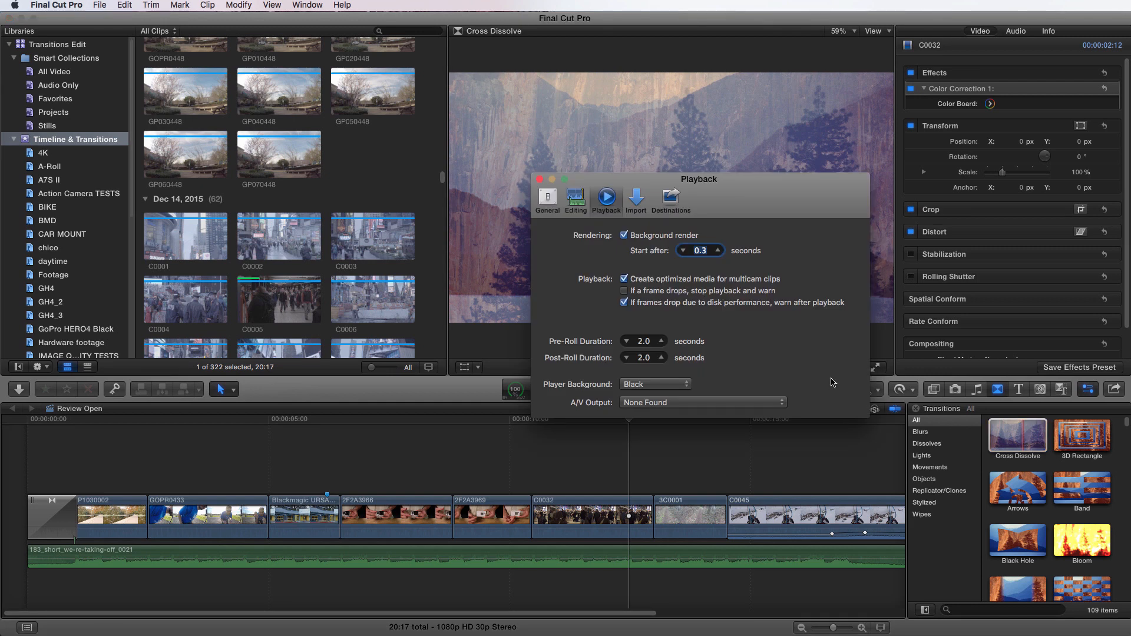
{"action": "mouse_move", "coordinate": [719, 380]}
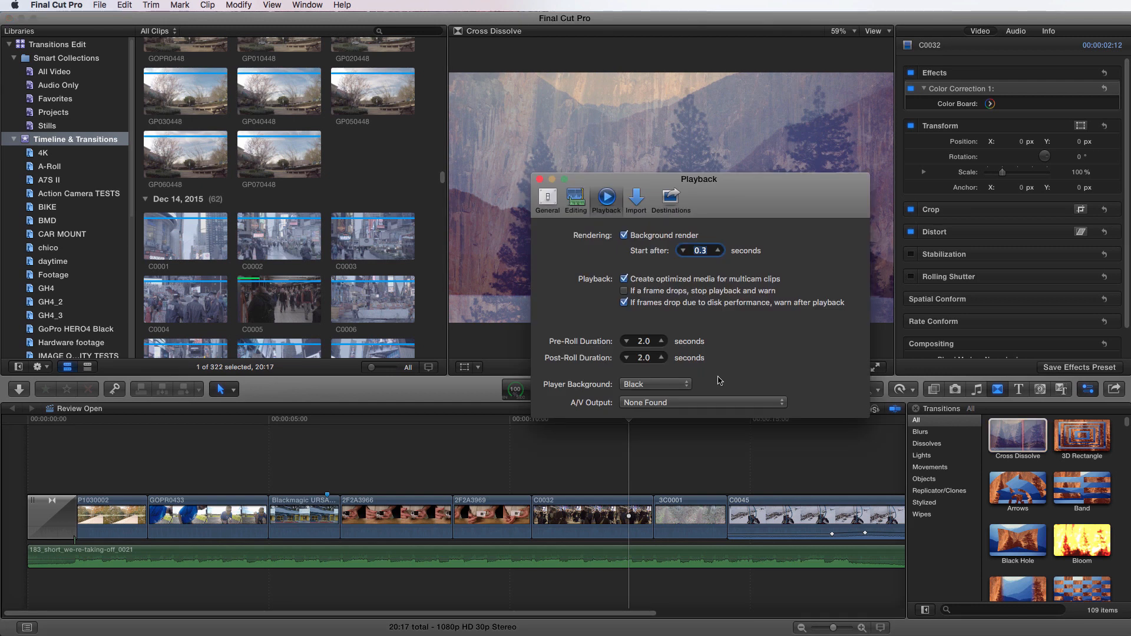
{"action": "mouse_move", "coordinate": [634, 198]}
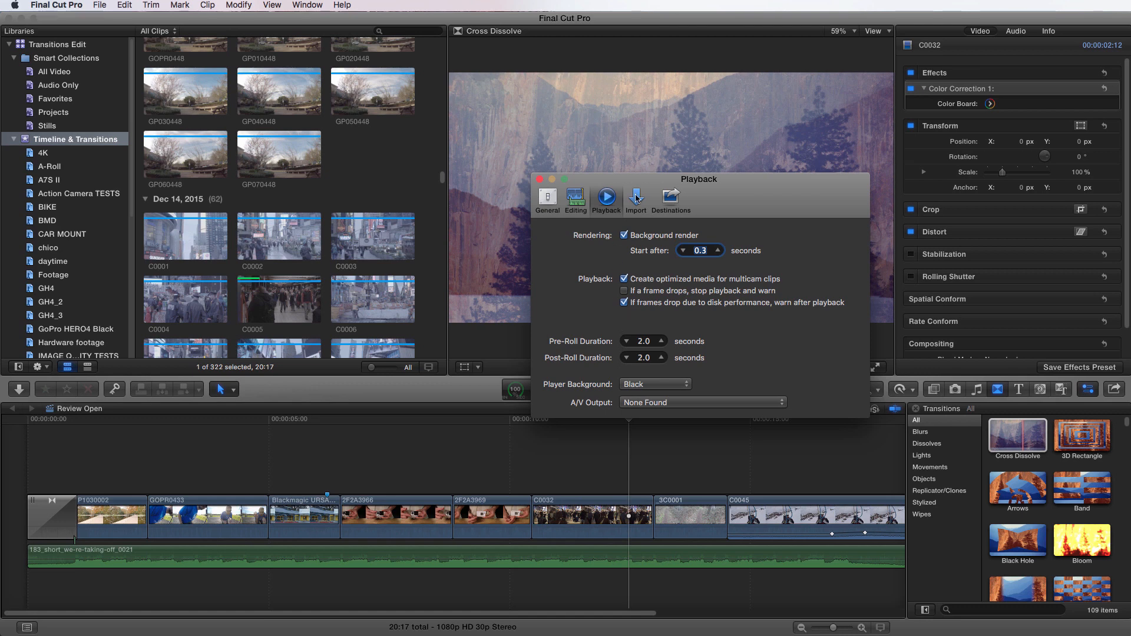
{"action": "mouse_move", "coordinate": [662, 202]}
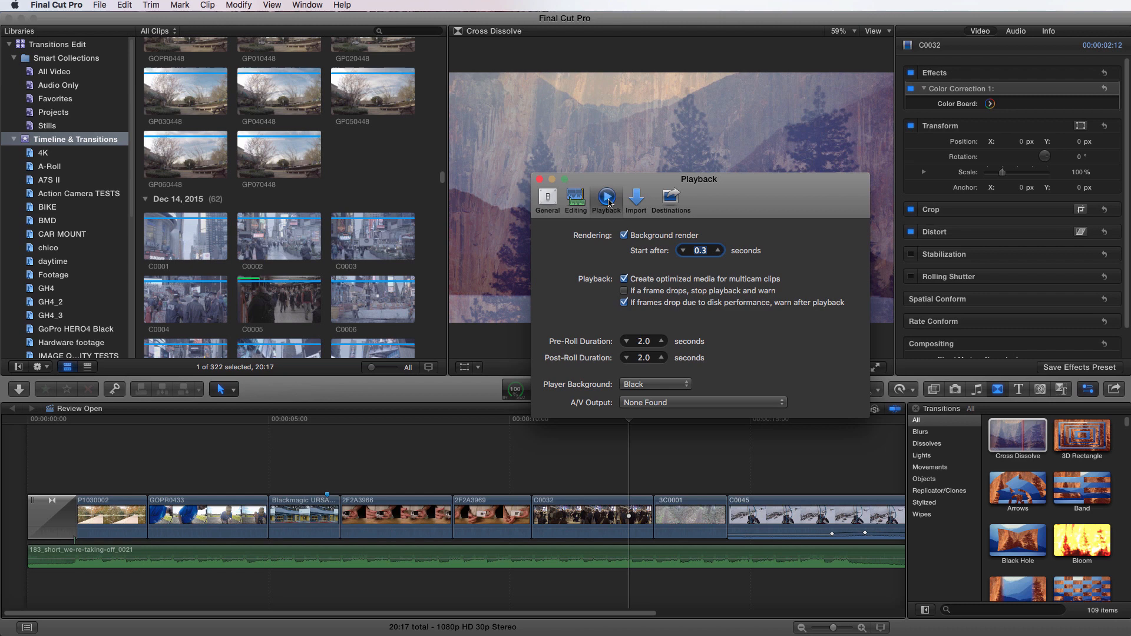
{"action": "left_click", "coordinate": [574, 198]}
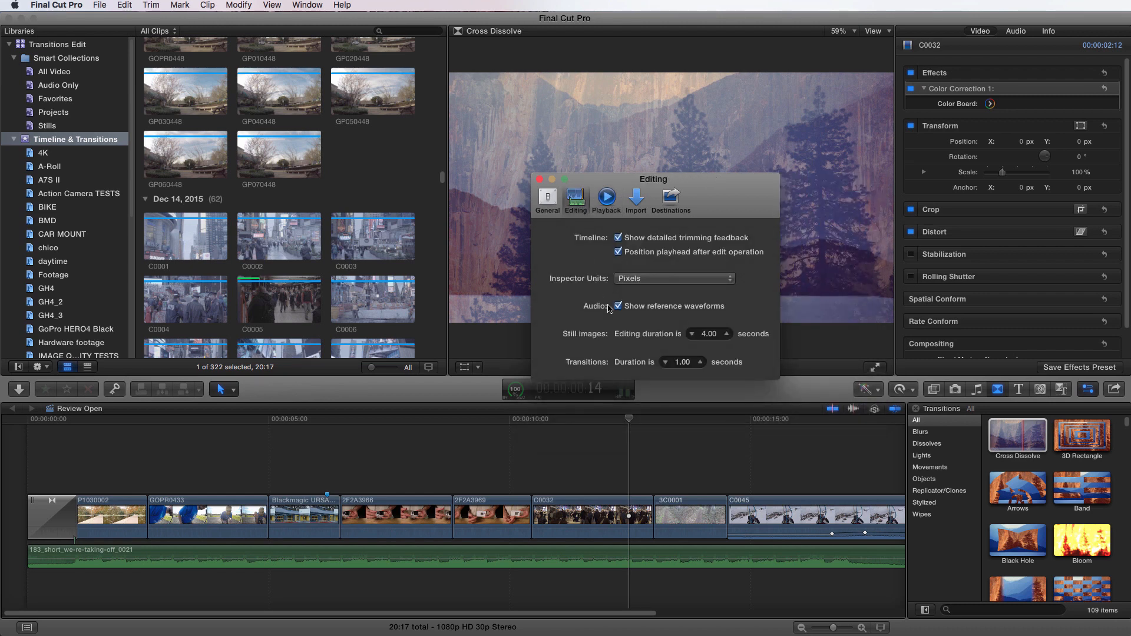
{"action": "mouse_move", "coordinate": [678, 368]}
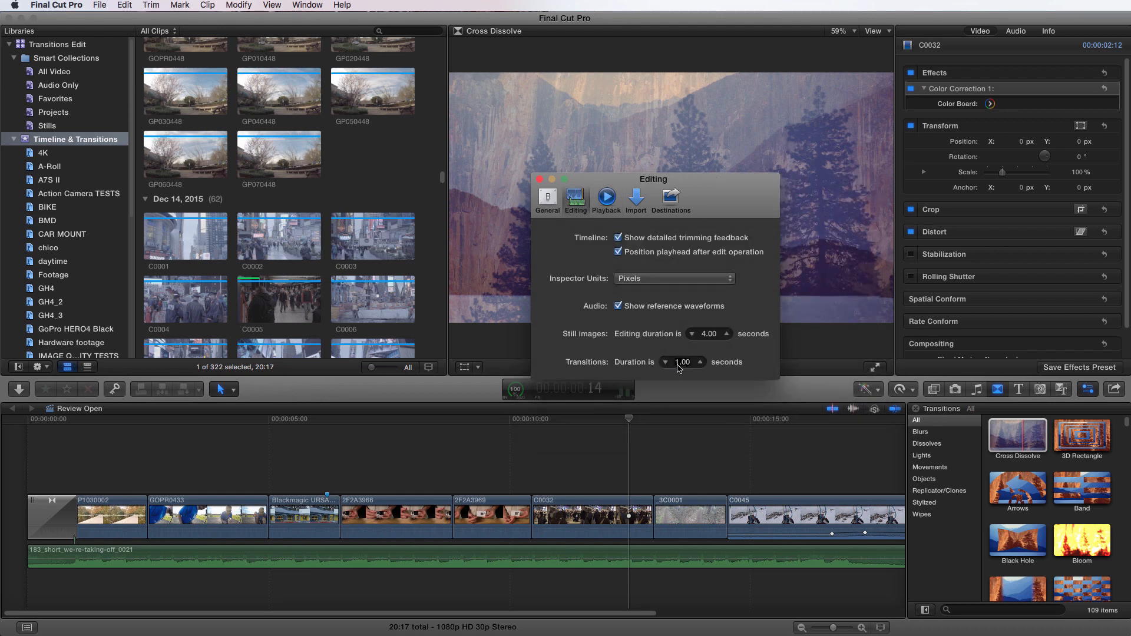
{"action": "triple_click", "coordinate": [681, 361]}
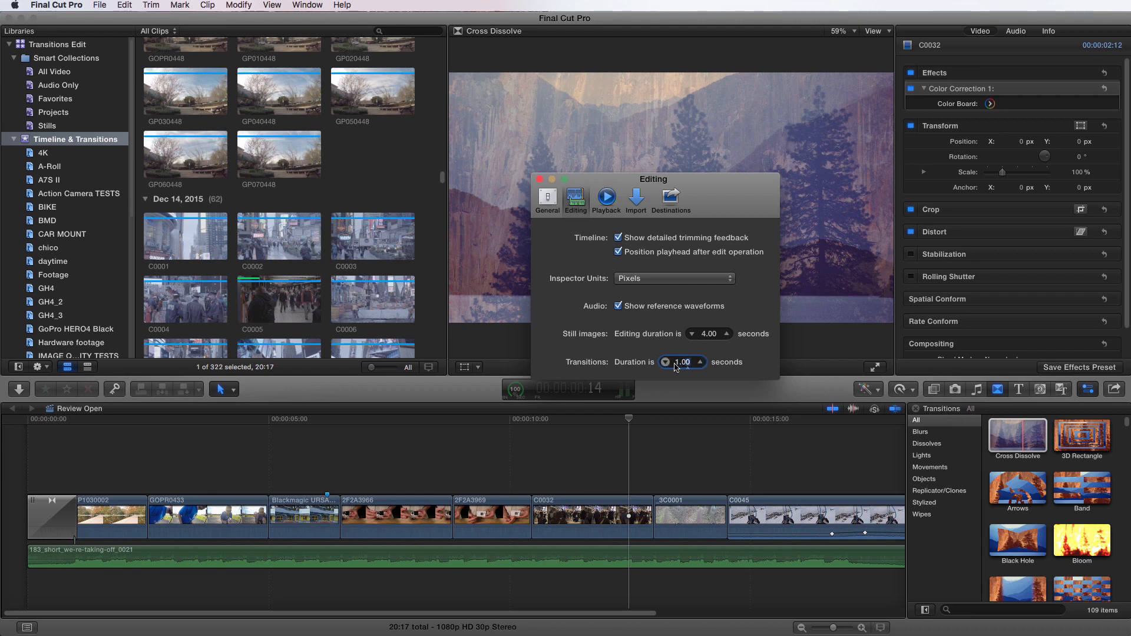
{"action": "left_click", "coordinate": [698, 358]}
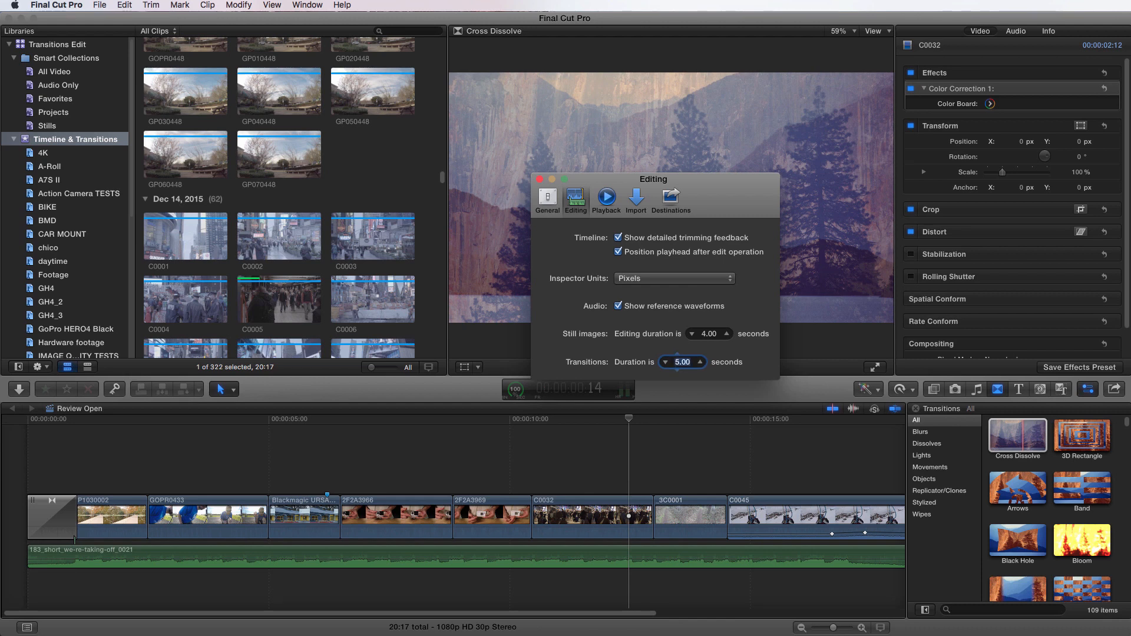
{"action": "mouse_move", "coordinate": [691, 368]}
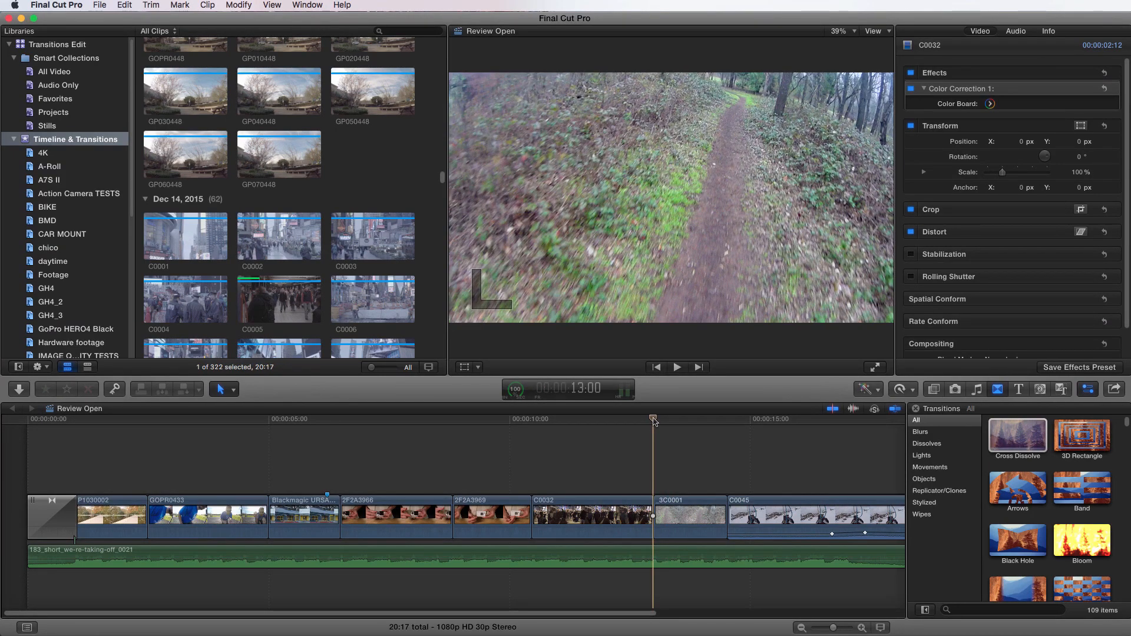
Return the default transition duration to 1.00 second and close Preferences.
{"action": "key", "text": "cmd+t"}
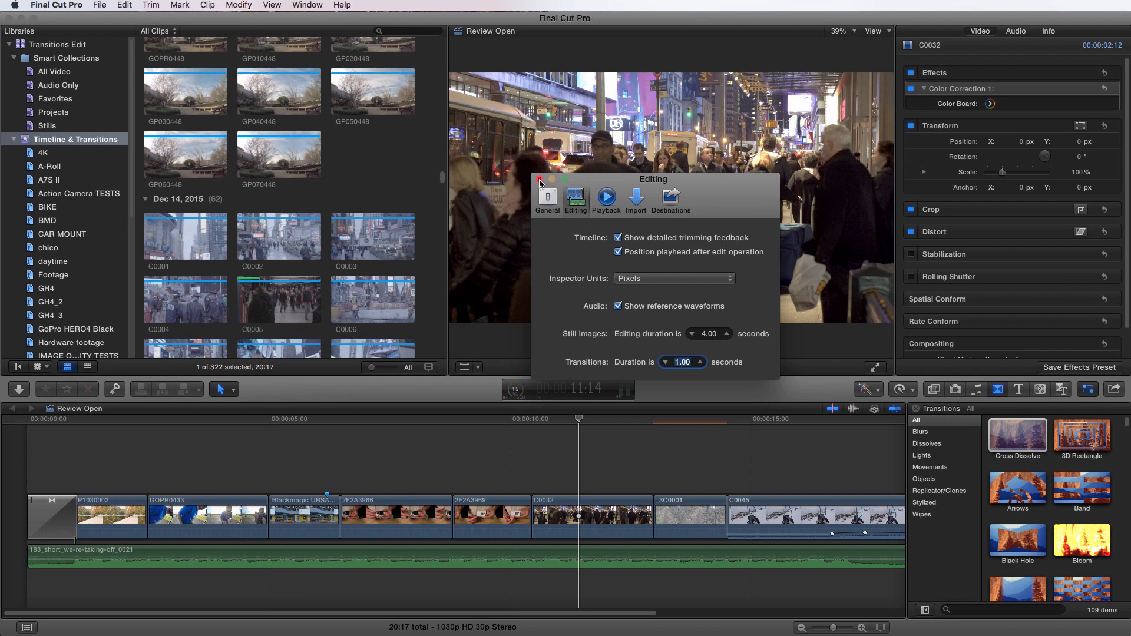
{"action": "left_click", "coordinate": [538, 179]}
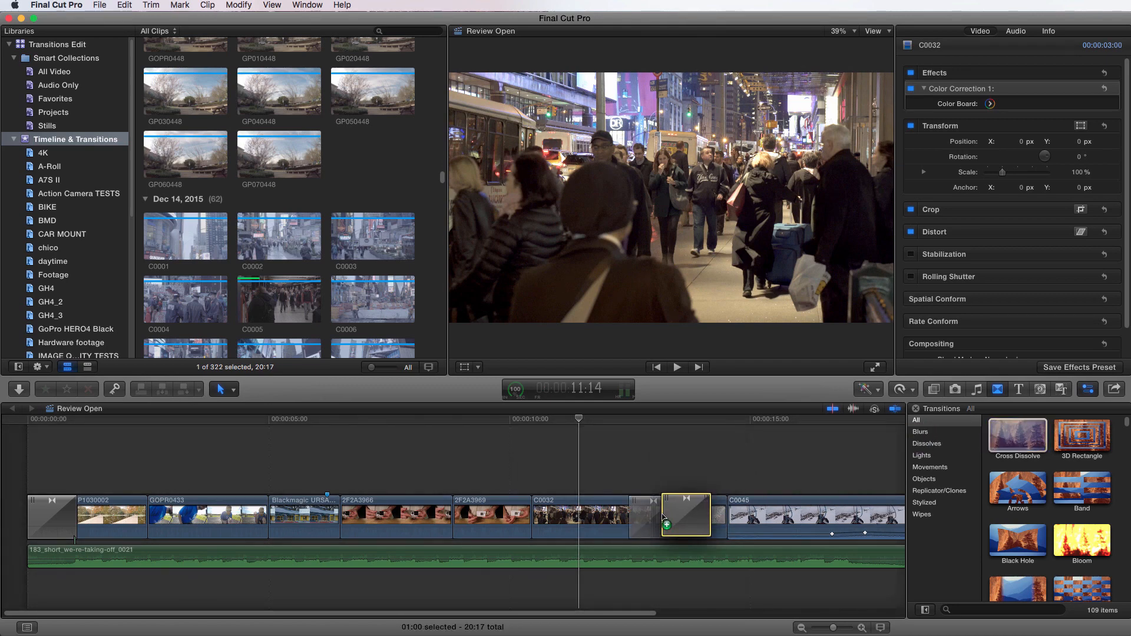
Review the C0032–3C0001 transition's overlapping media in the Precision Editor, then close it.
{"action": "left_click", "coordinate": [651, 516]}
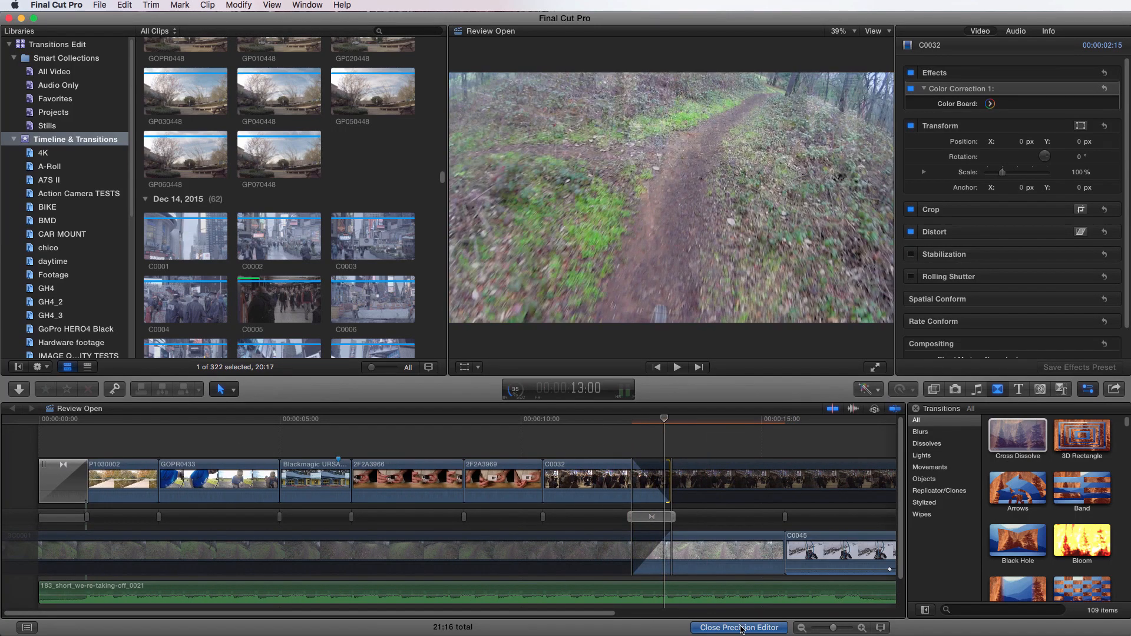
{"action": "left_click", "coordinate": [737, 627]}
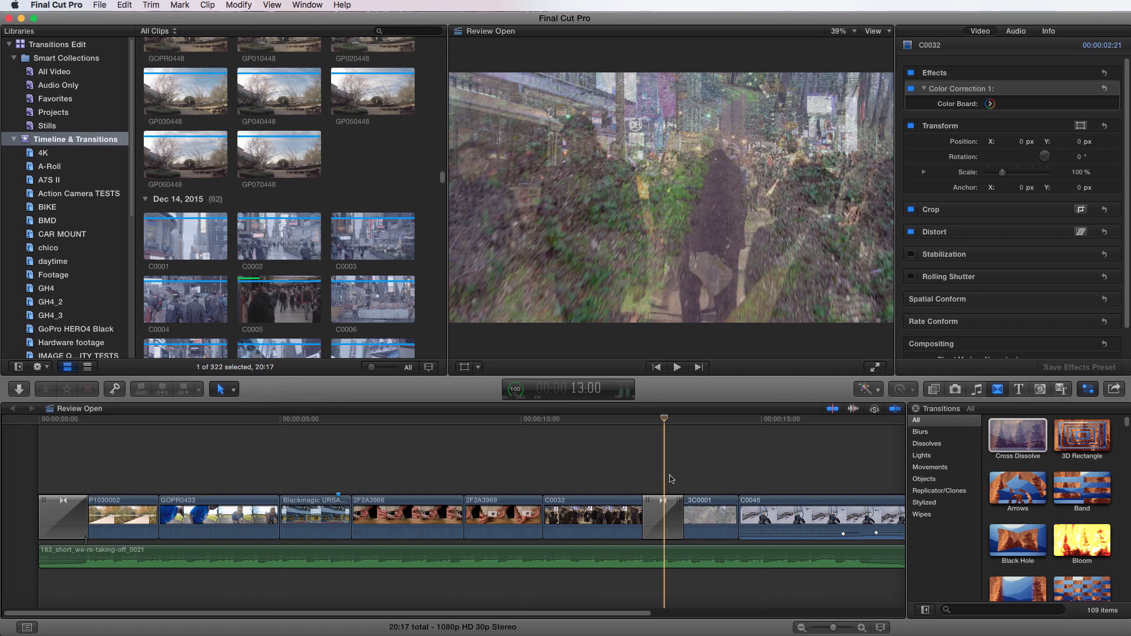
Trim the C0032–3C0001 Cross Dissolve to 00:00:00:24 and check its Inspector settings.
{"action": "left_click", "coordinate": [662, 518]}
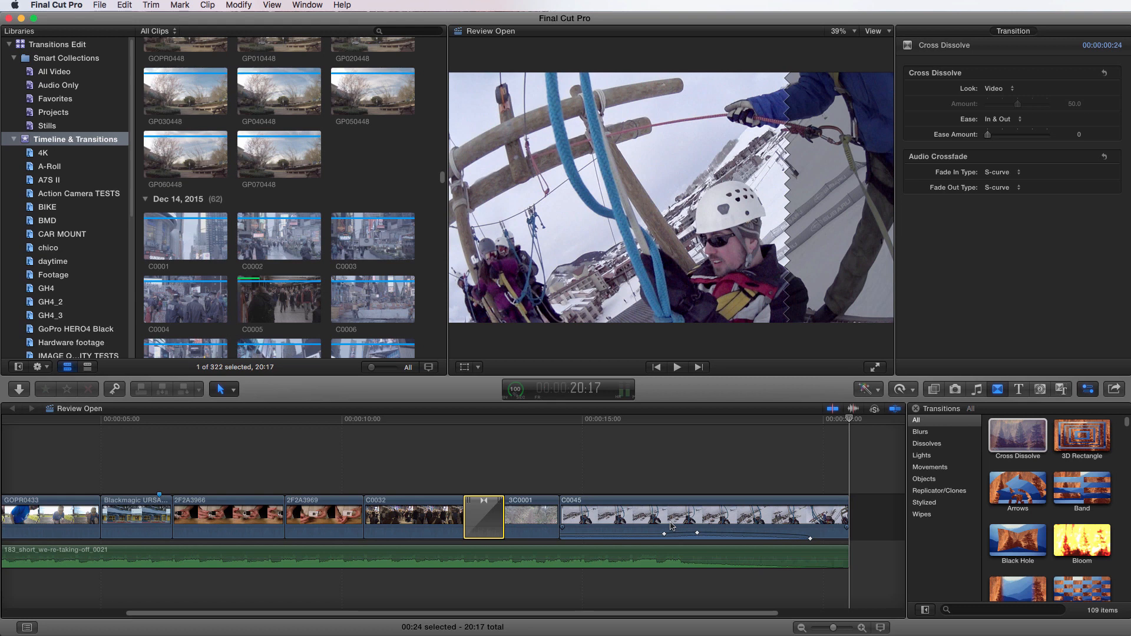
{"action": "left_click", "coordinate": [645, 551]}
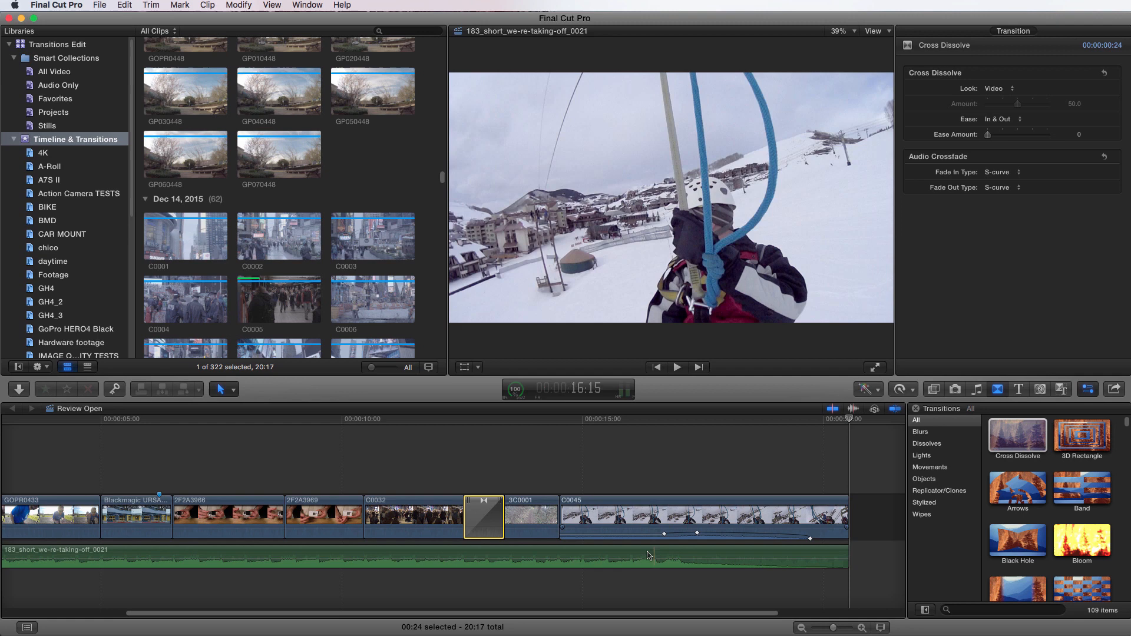
Append favourite clip C0005 from the Favorites collection after C0045.
{"action": "left_click", "coordinate": [55, 98]}
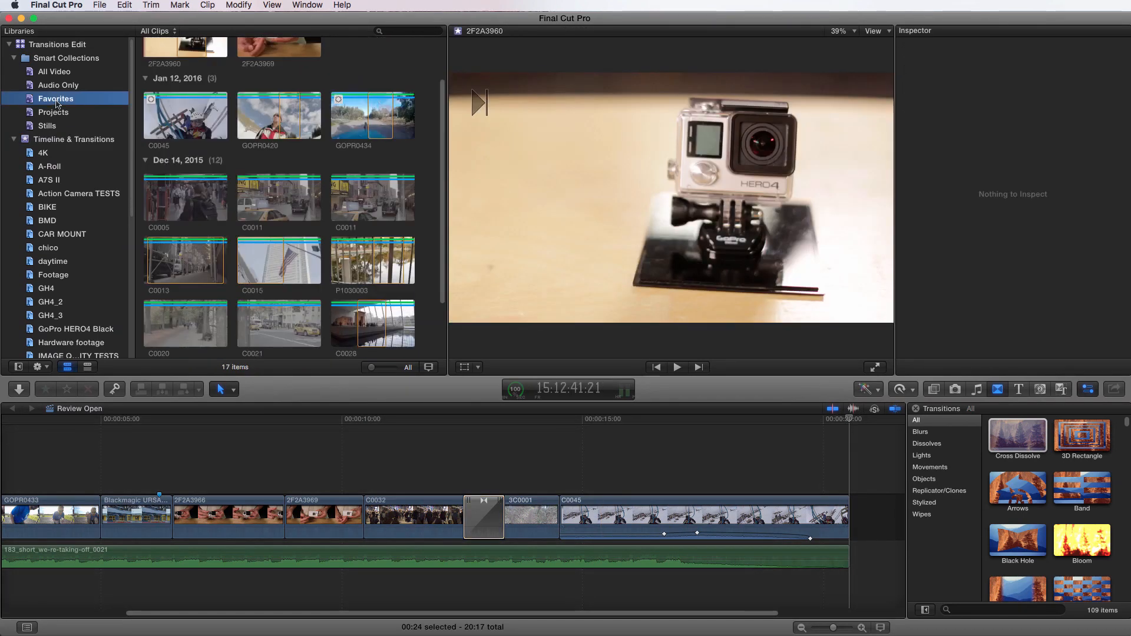
{"action": "mouse_move", "coordinate": [56, 159]}
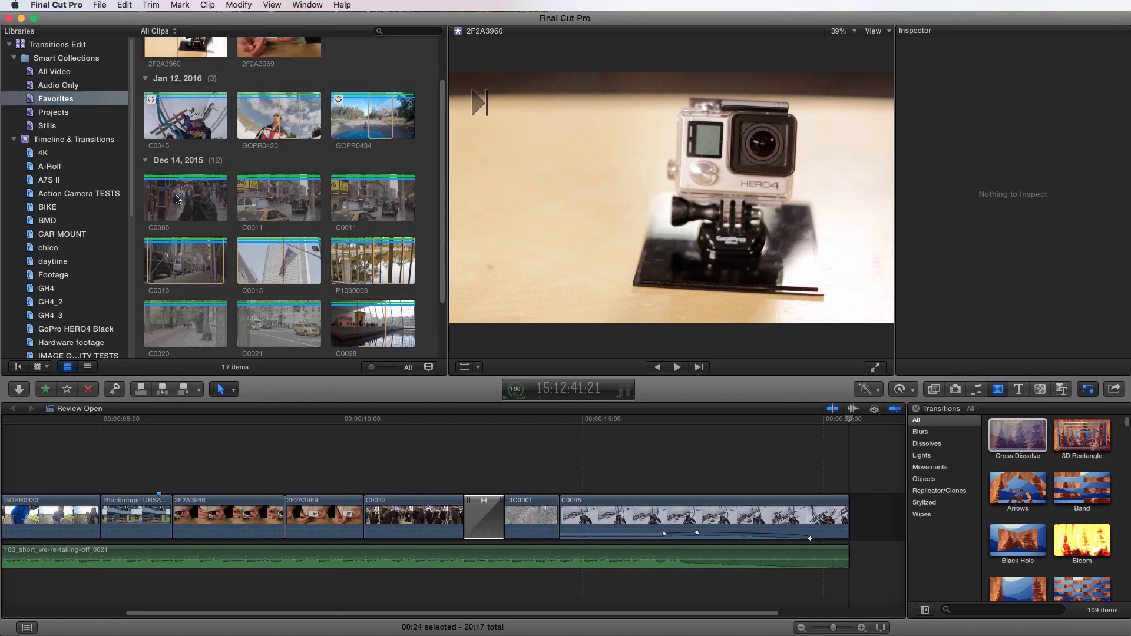
{"action": "left_click", "coordinate": [185, 197]}
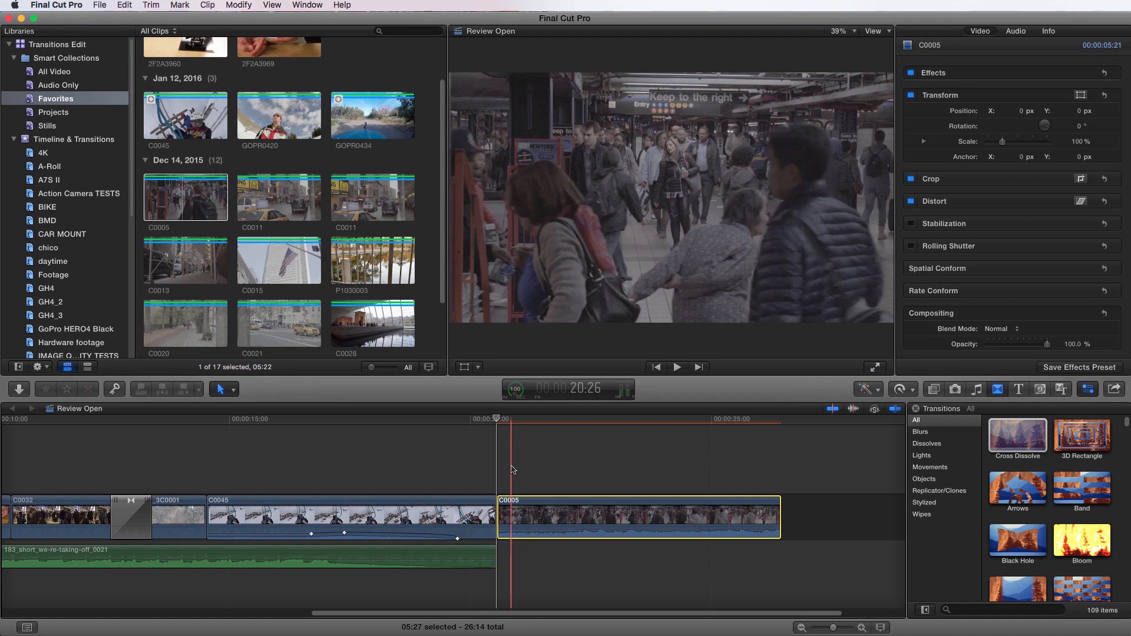
Attempt transitions around C0005, raising the insufficient-media ripple-trim warning.
{"action": "left_click", "coordinate": [611, 458]}
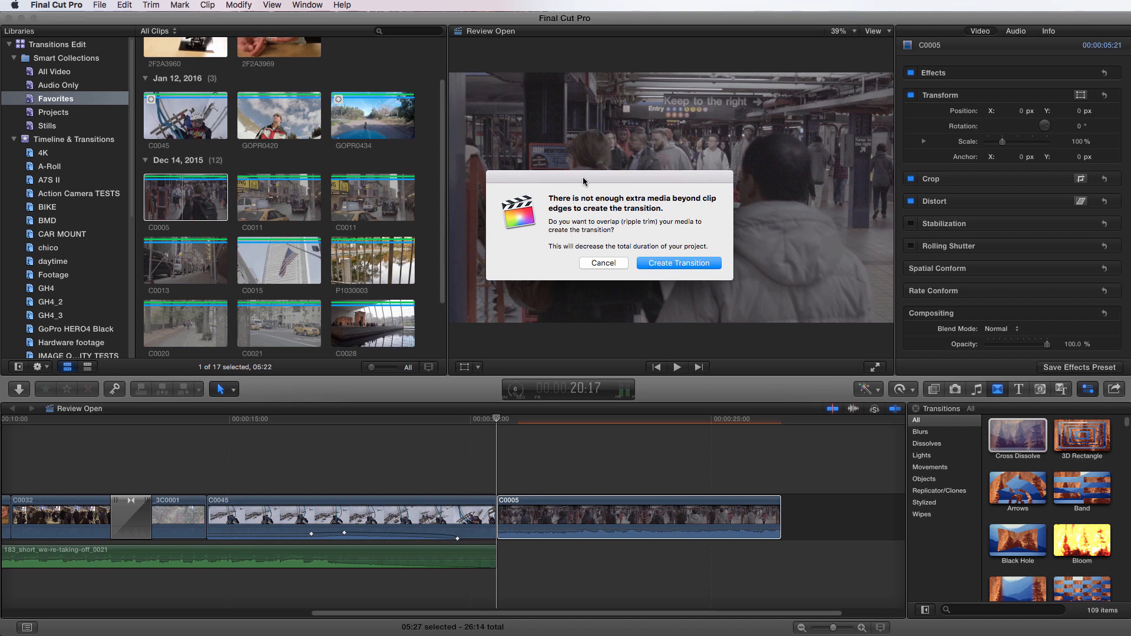
Accept ripple trimming to create the C0005 transitions, then undo back to ending at C0045.
{"action": "left_click", "coordinate": [677, 263]}
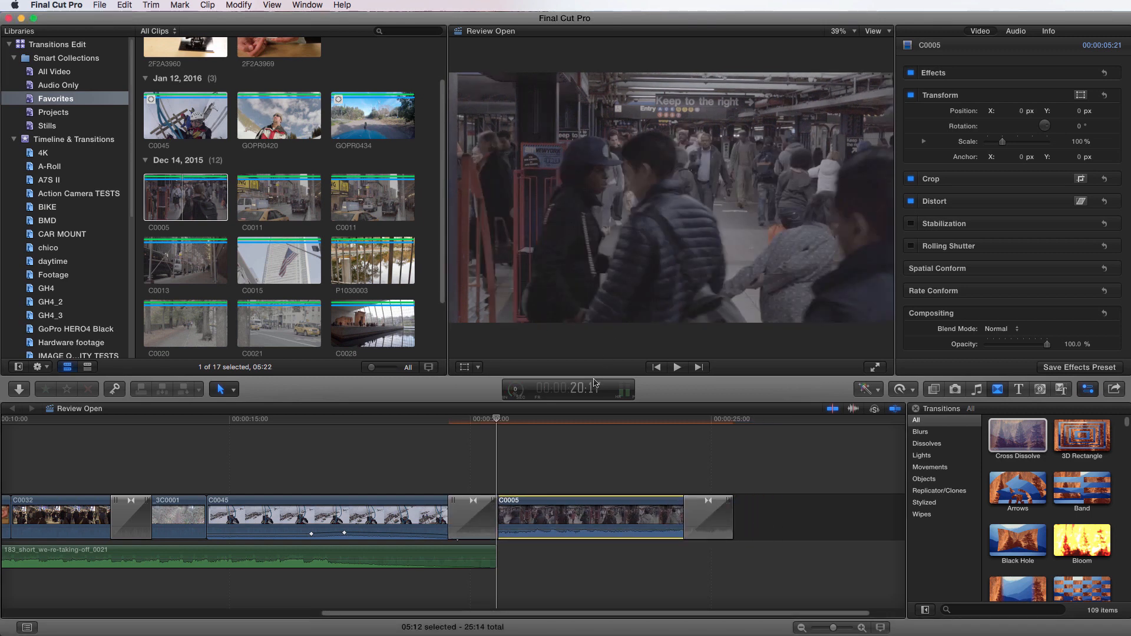
{"action": "left_click", "coordinate": [495, 516]}
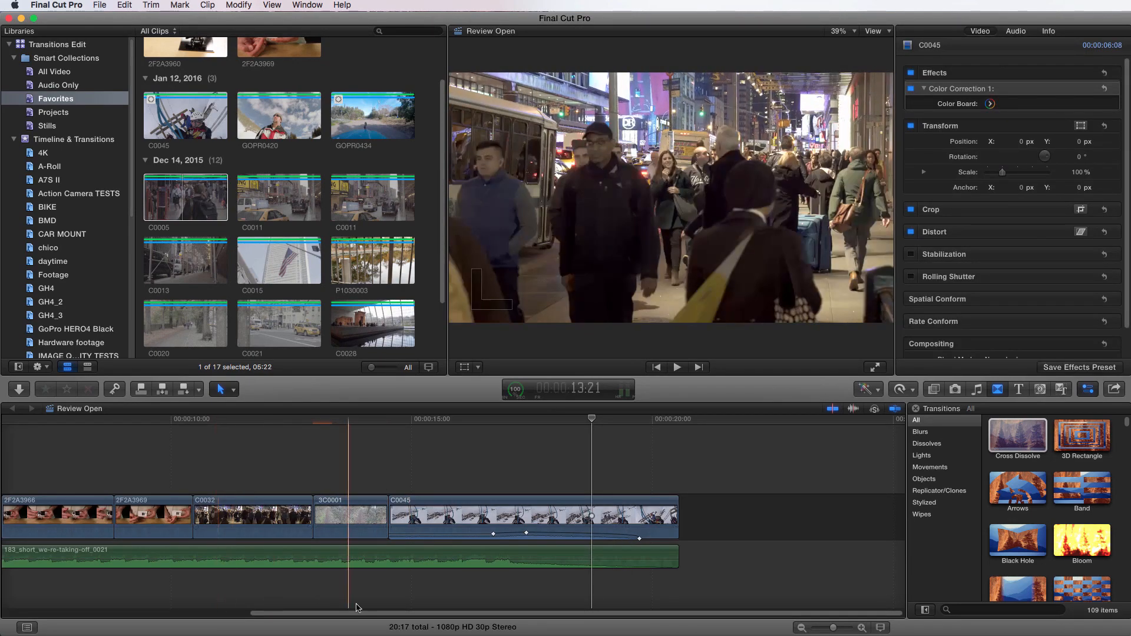
Place the playhead on the cut between clips 2F2A3966 and 2F2A3969.
{"action": "left_click", "coordinate": [272, 418]}
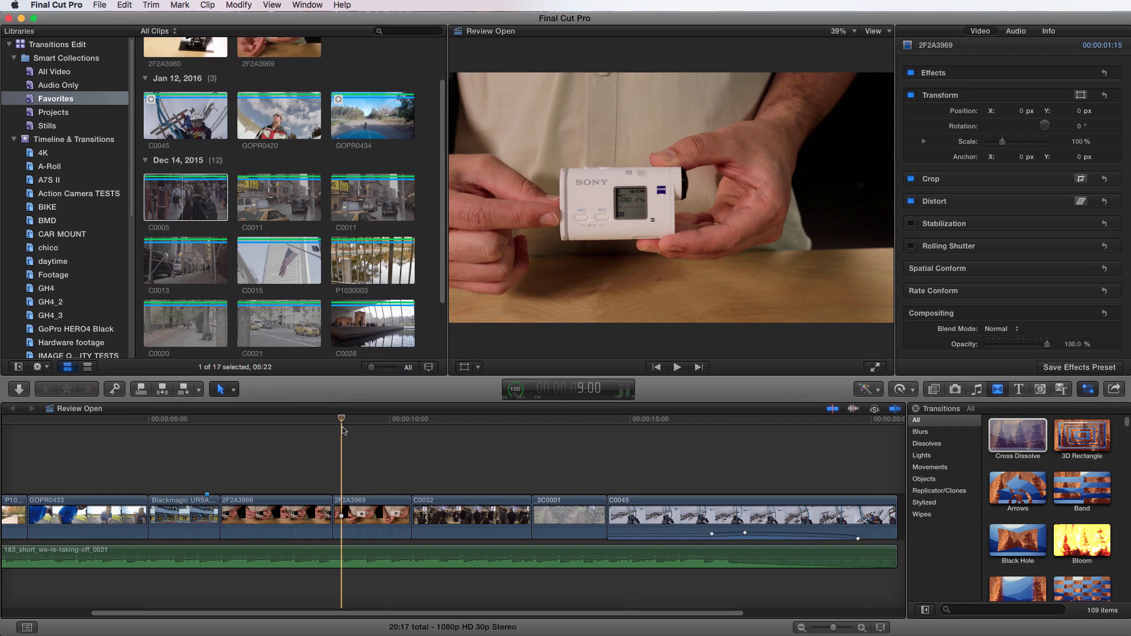
Apply the Bloom transition at the 2F2A3966–2F2A3969 cut and play back through it.
{"action": "left_click", "coordinate": [331, 418]}
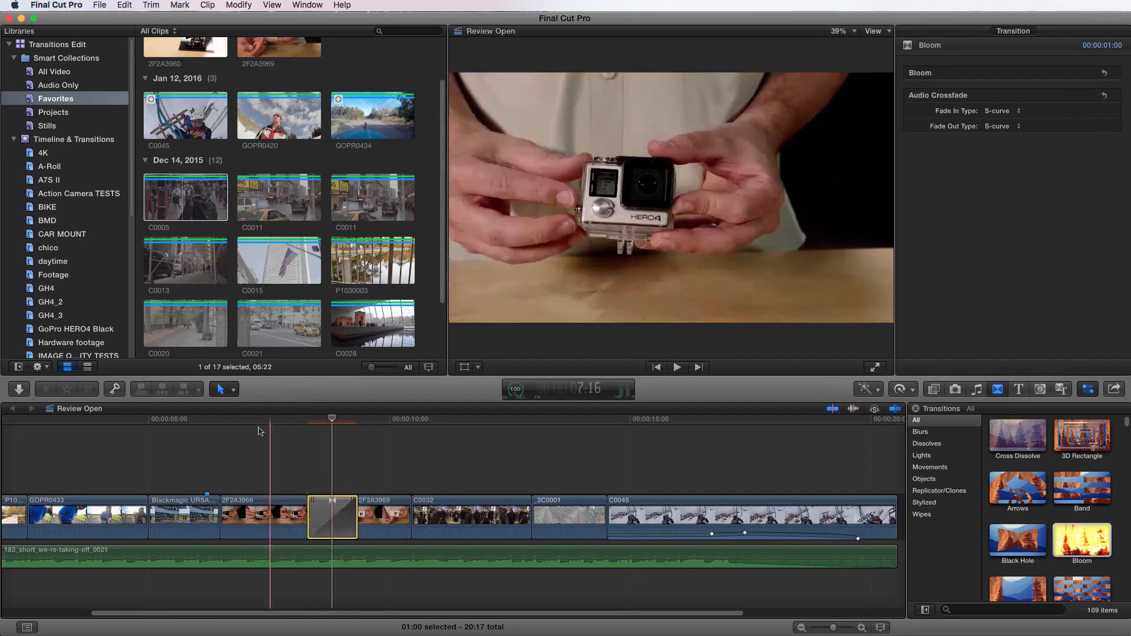
{"action": "left_click", "coordinate": [163, 419]}
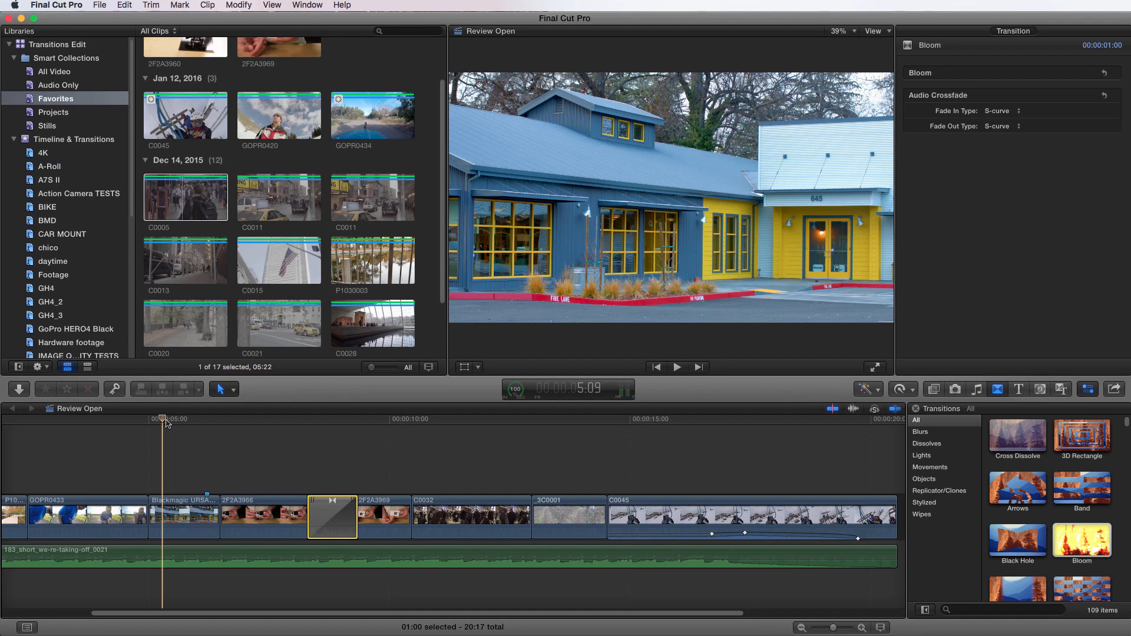
{"action": "left_click", "coordinate": [676, 367]}
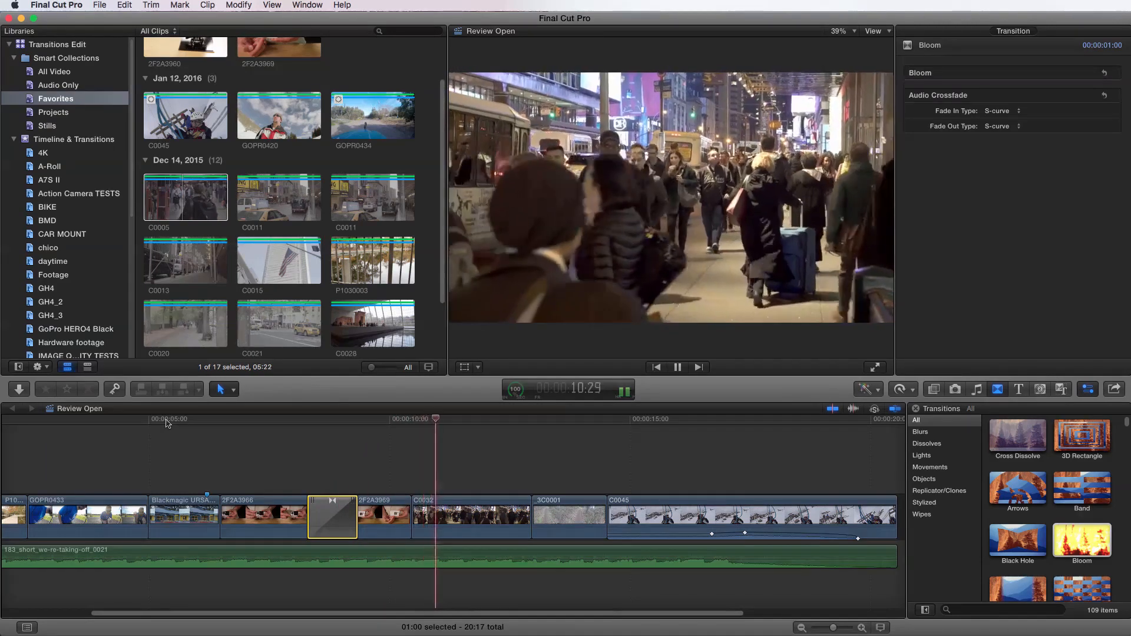
Select the trial Bloom transition, delete it and return the playhead before the cut.
{"action": "left_click", "coordinate": [676, 368]}
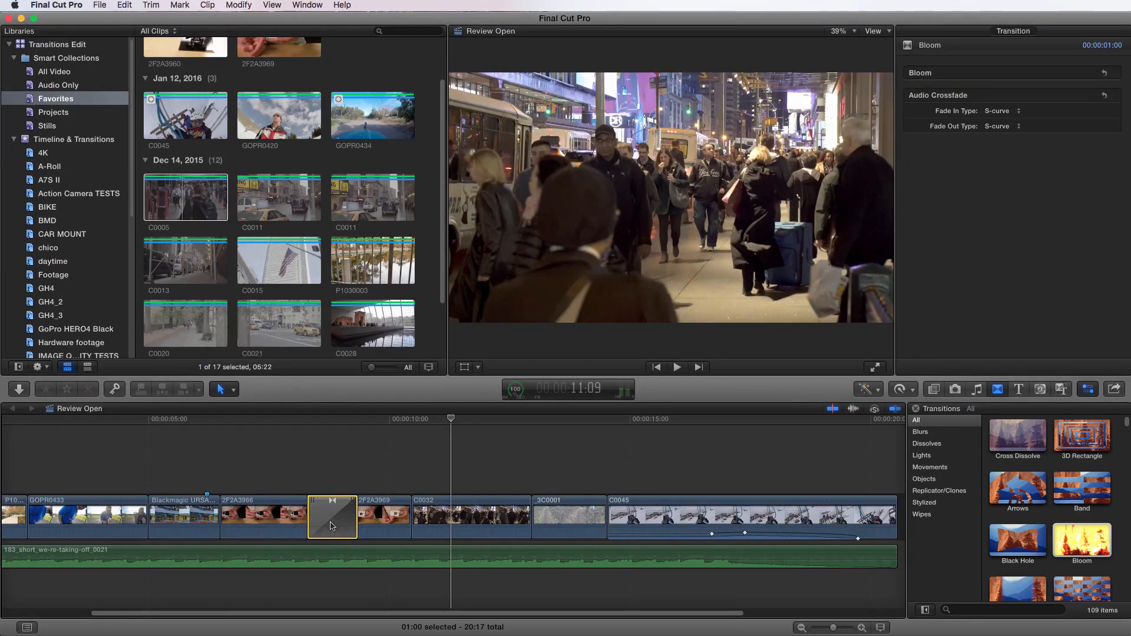
{"action": "left_click", "coordinate": [148, 418]}
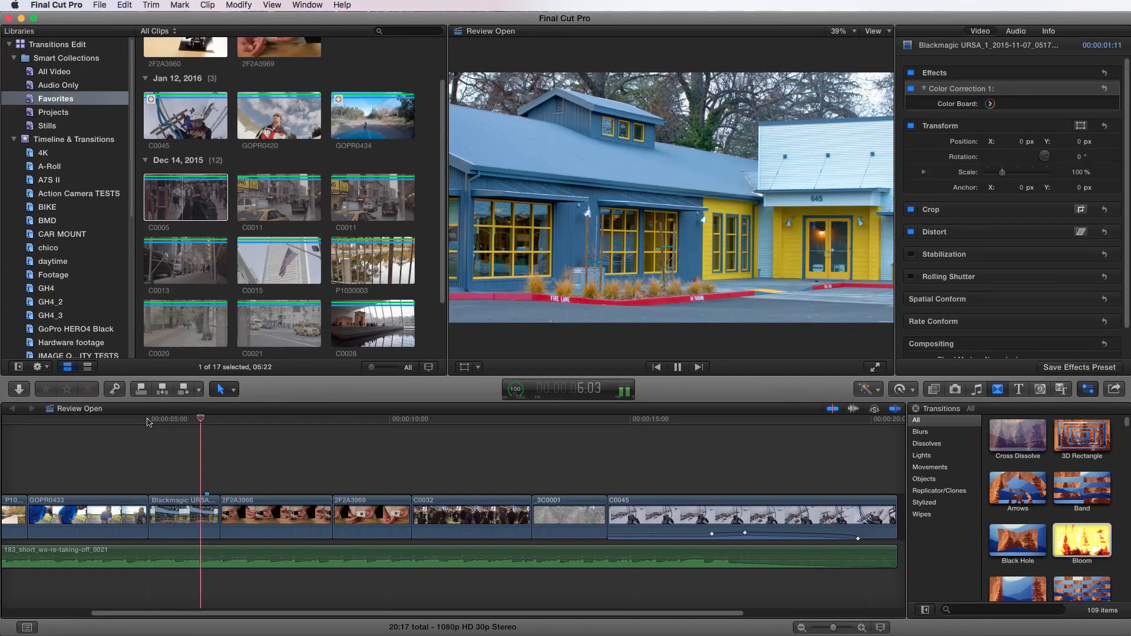
{"action": "left_click", "coordinate": [295, 418]}
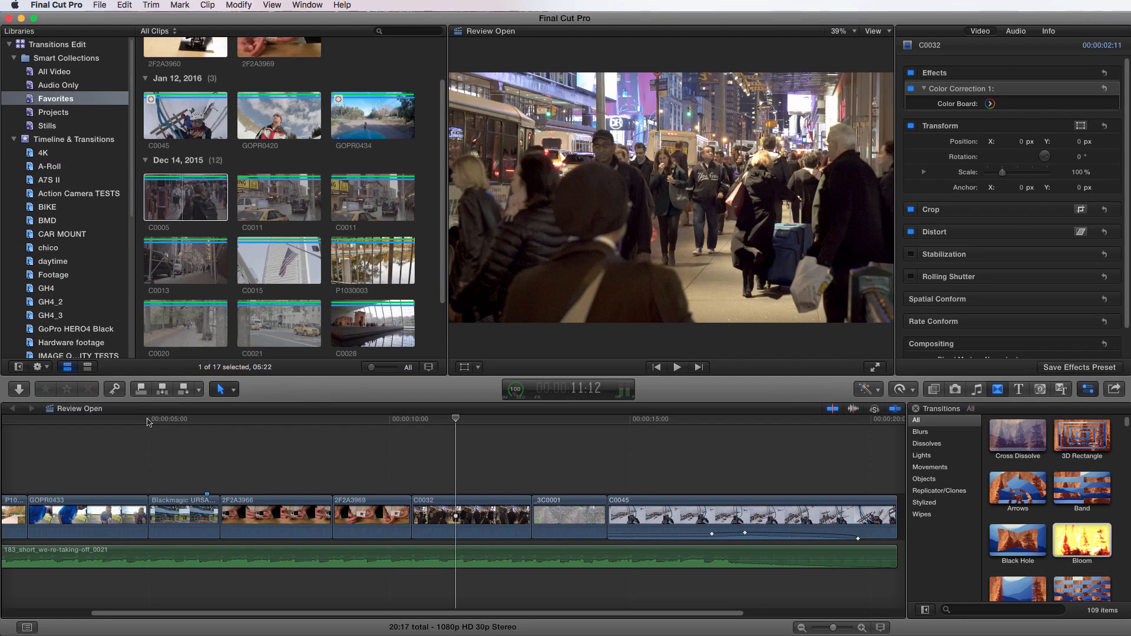
{"action": "left_click", "coordinate": [390, 418]}
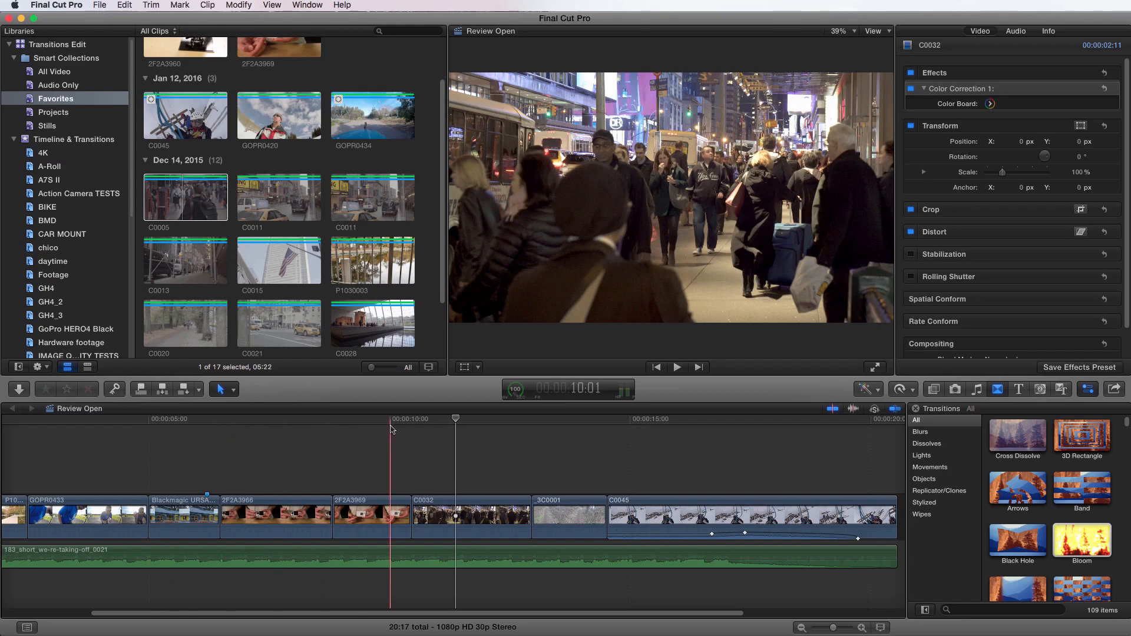
Show the Blurs transitions and skim the Directional blur and neighbouring thumbnails.
{"action": "left_click", "coordinate": [920, 431]}
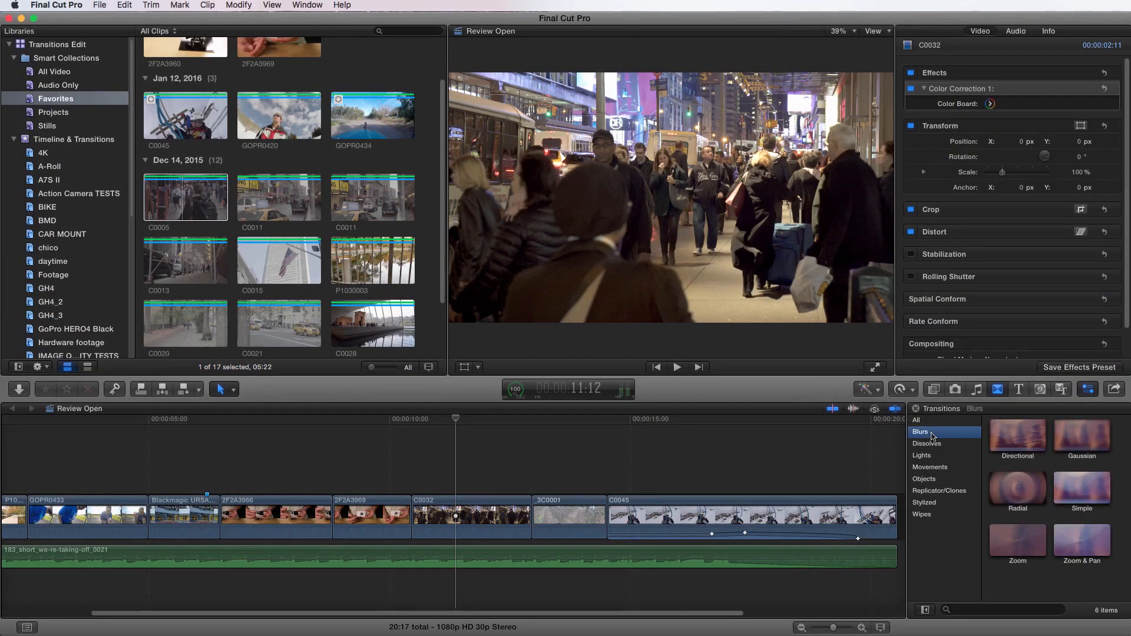
{"action": "mouse_move", "coordinate": [989, 445]}
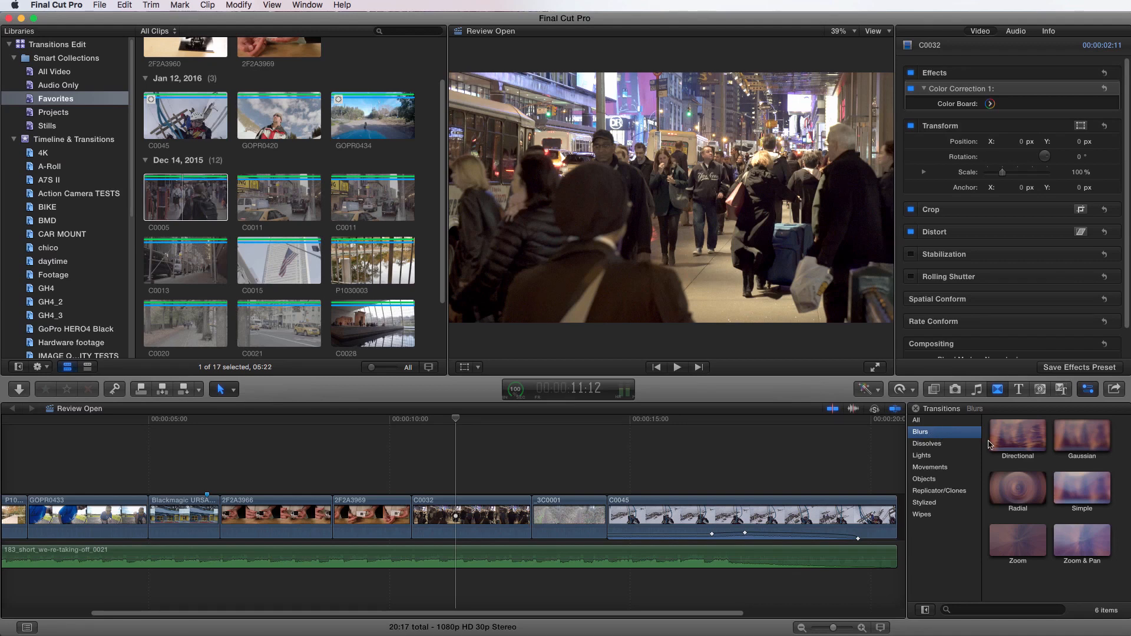
{"action": "left_click", "coordinate": [1017, 432]}
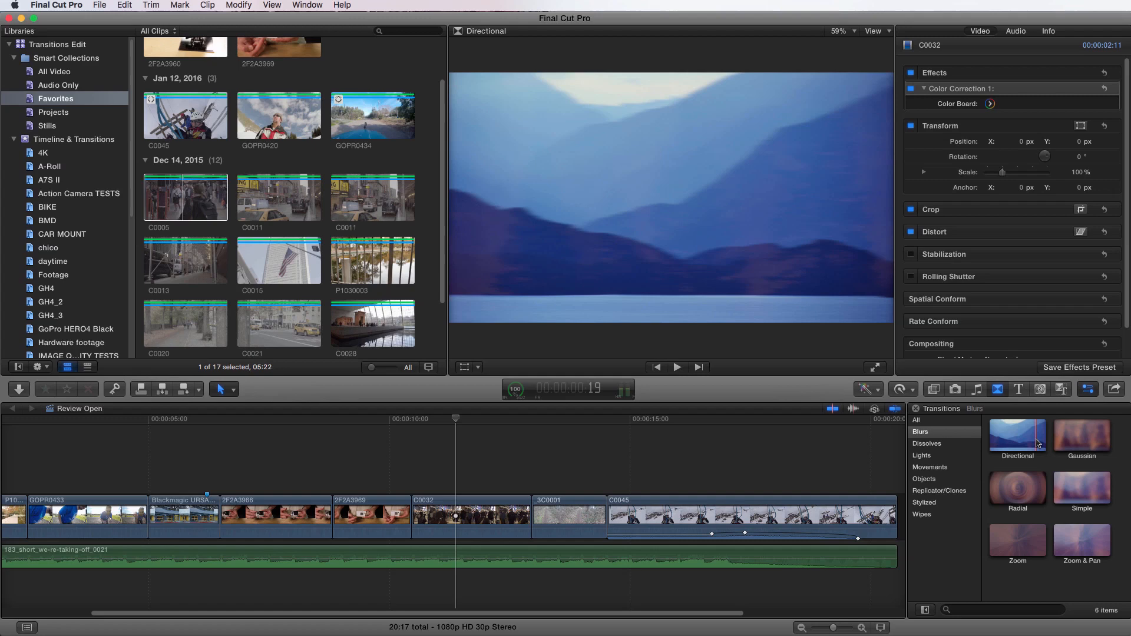
{"action": "left_click", "coordinate": [1081, 436]}
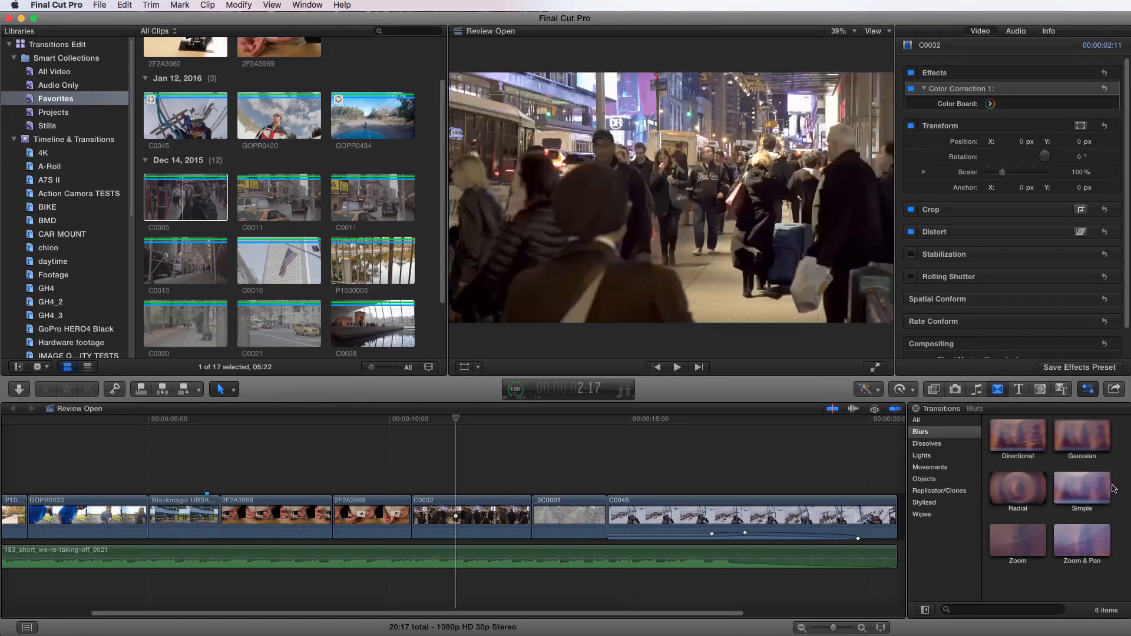
{"action": "left_click", "coordinate": [1080, 539]}
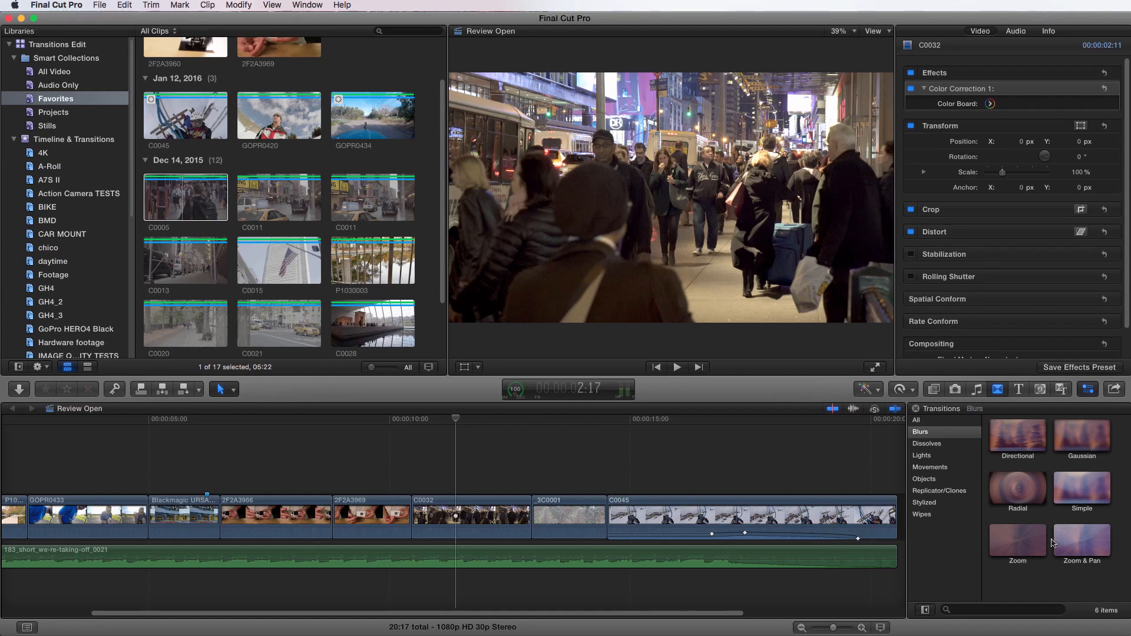
{"action": "left_click", "coordinate": [927, 444]}
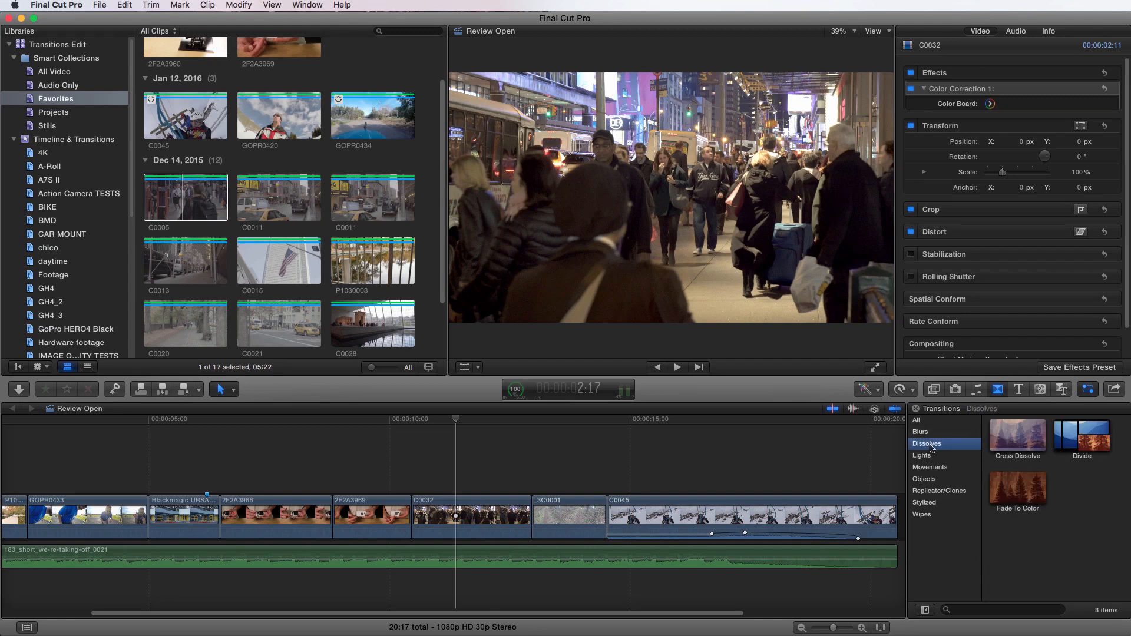
{"action": "mouse_move", "coordinate": [939, 447]}
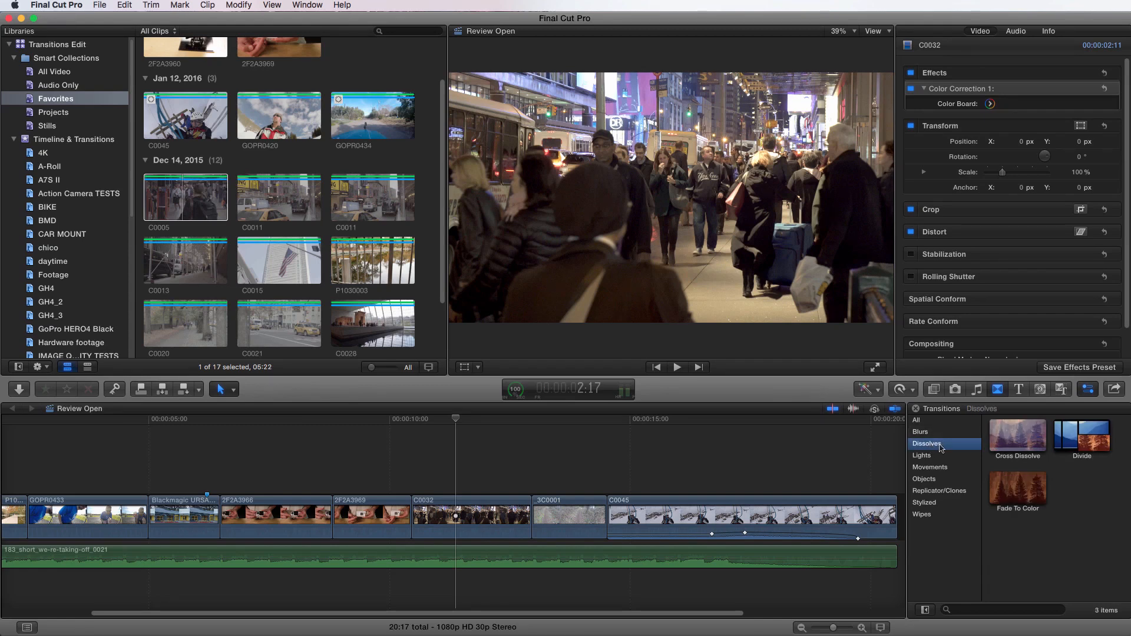
{"action": "mouse_move", "coordinate": [1000, 443]}
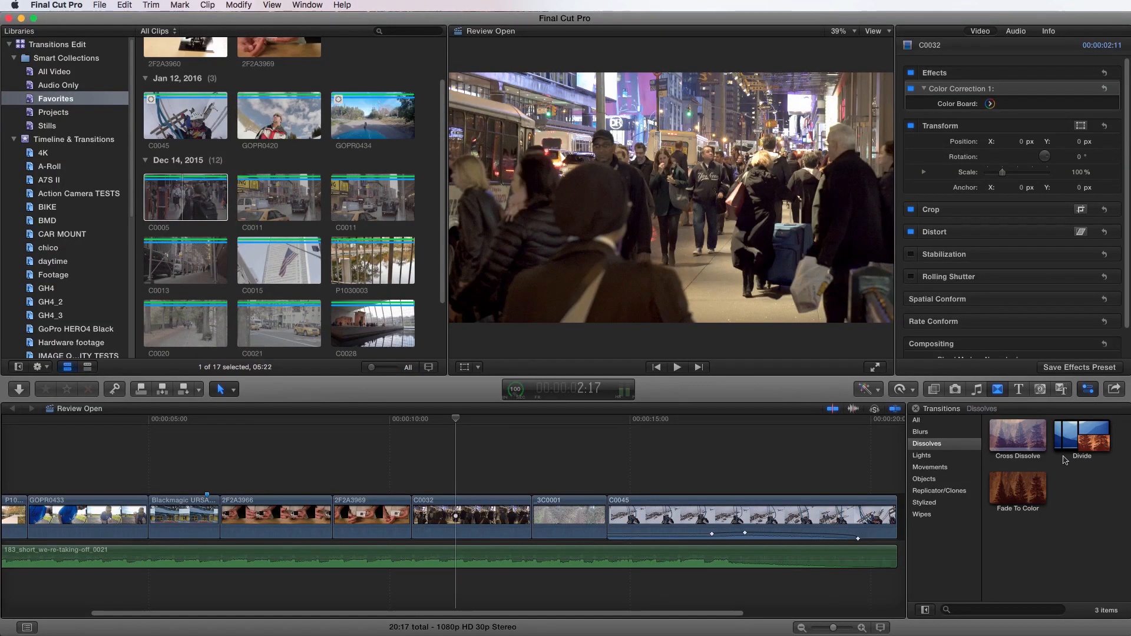
Show the Dissolves category with Cross Dissolve, Divide and Fade To Color.
{"action": "left_click", "coordinate": [1080, 436]}
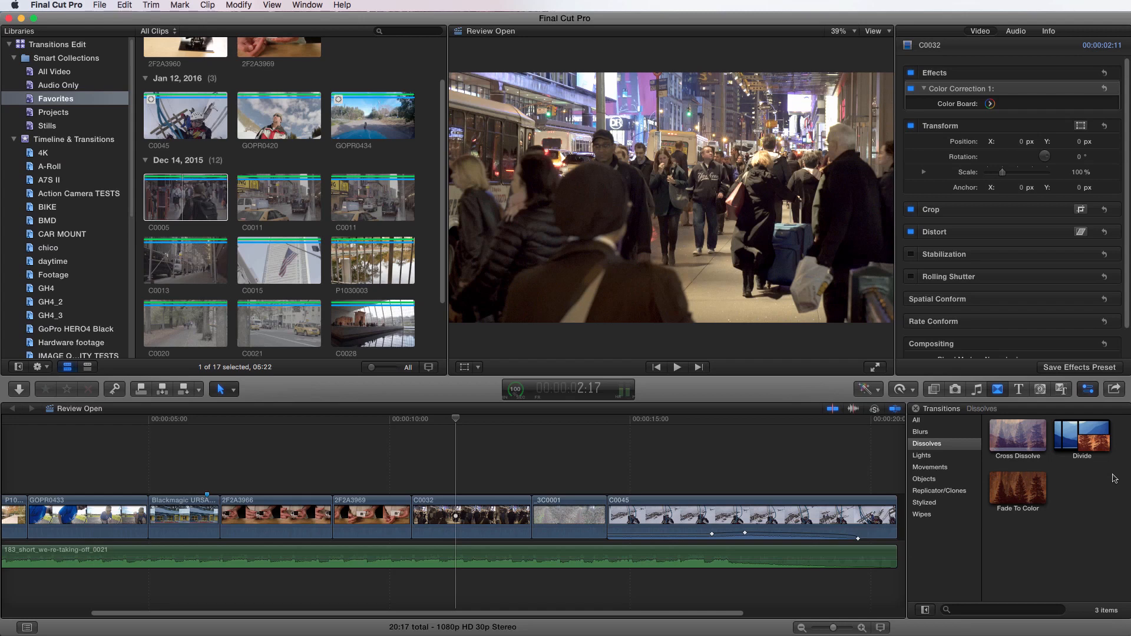
{"action": "left_click", "coordinate": [921, 455]}
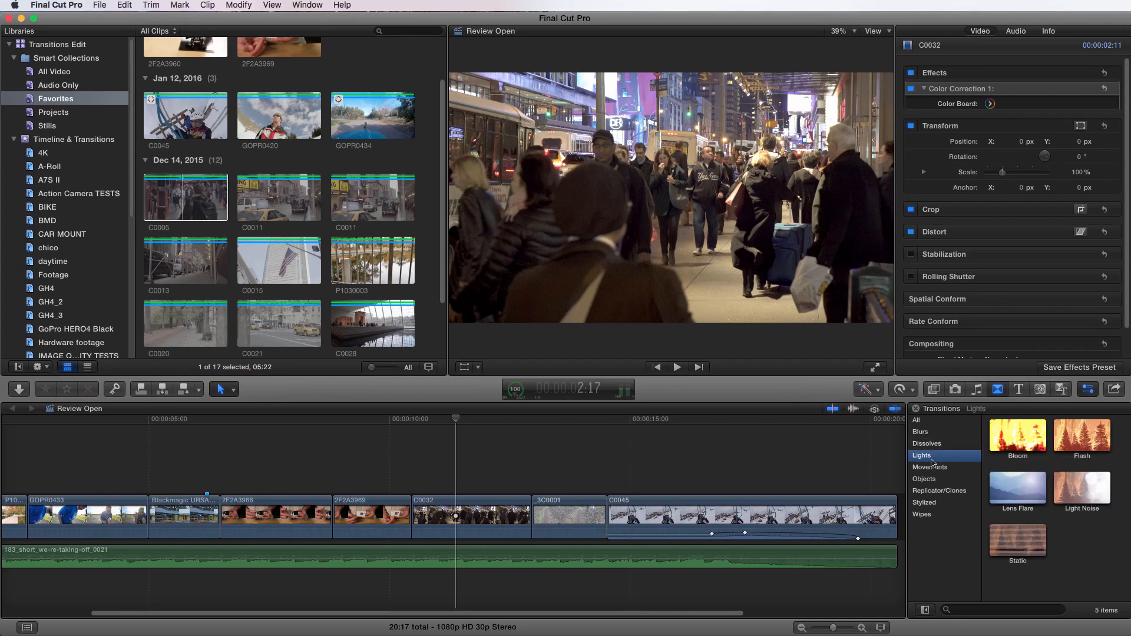
{"action": "mouse_move", "coordinate": [940, 461]}
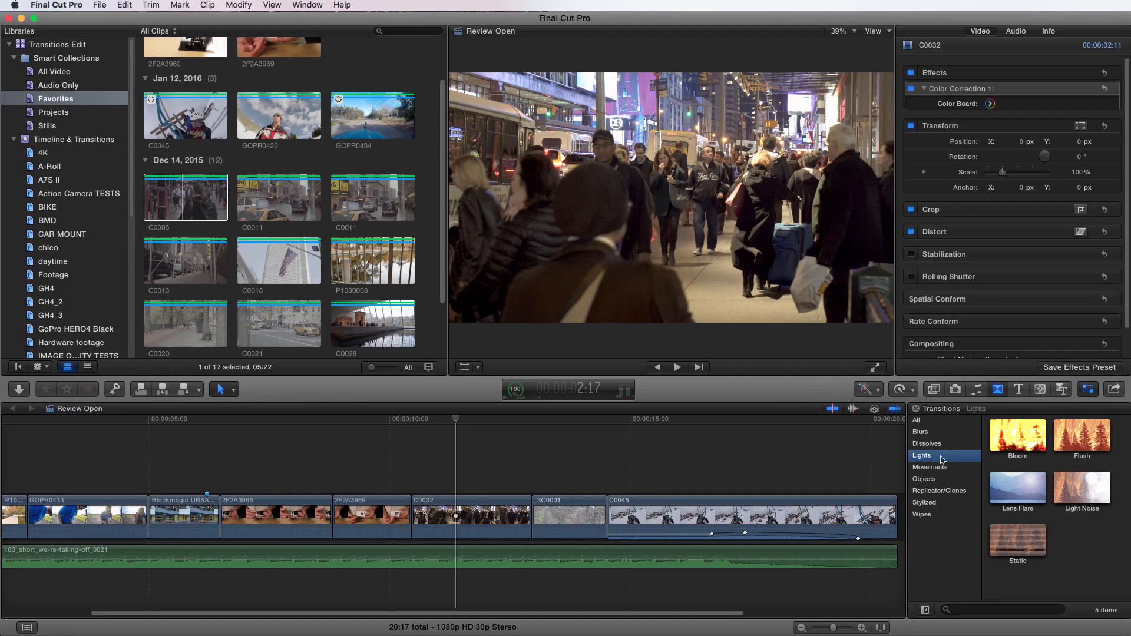
Show the Lights transitions and skim the Light Noise thumbnail in the viewer.
{"action": "left_click", "coordinate": [1016, 434]}
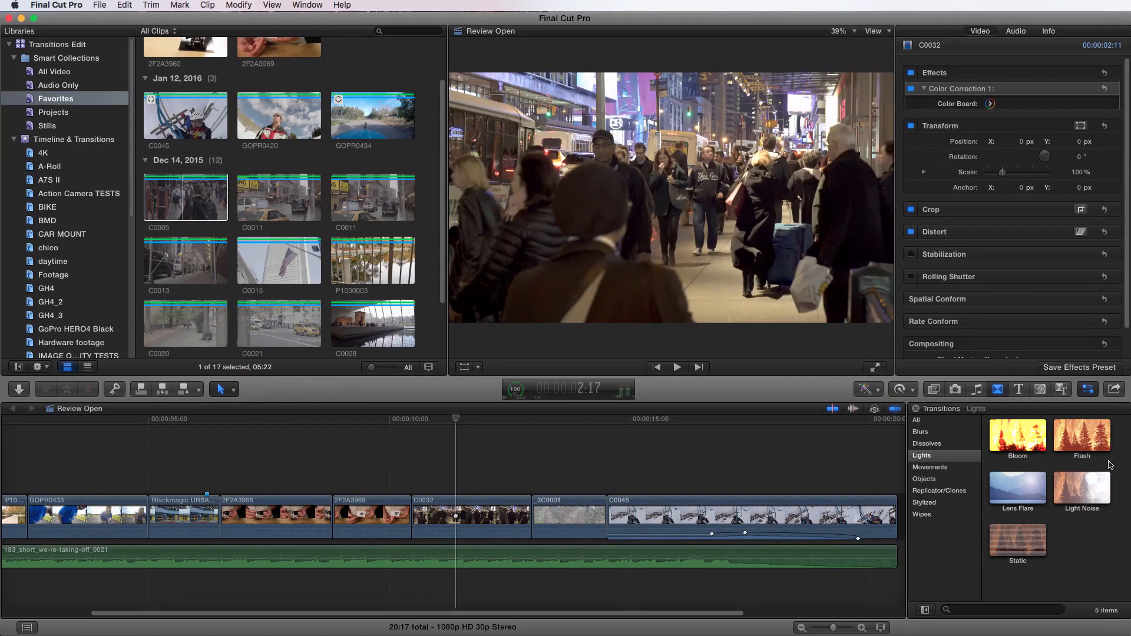
{"action": "mouse_move", "coordinate": [986, 487]}
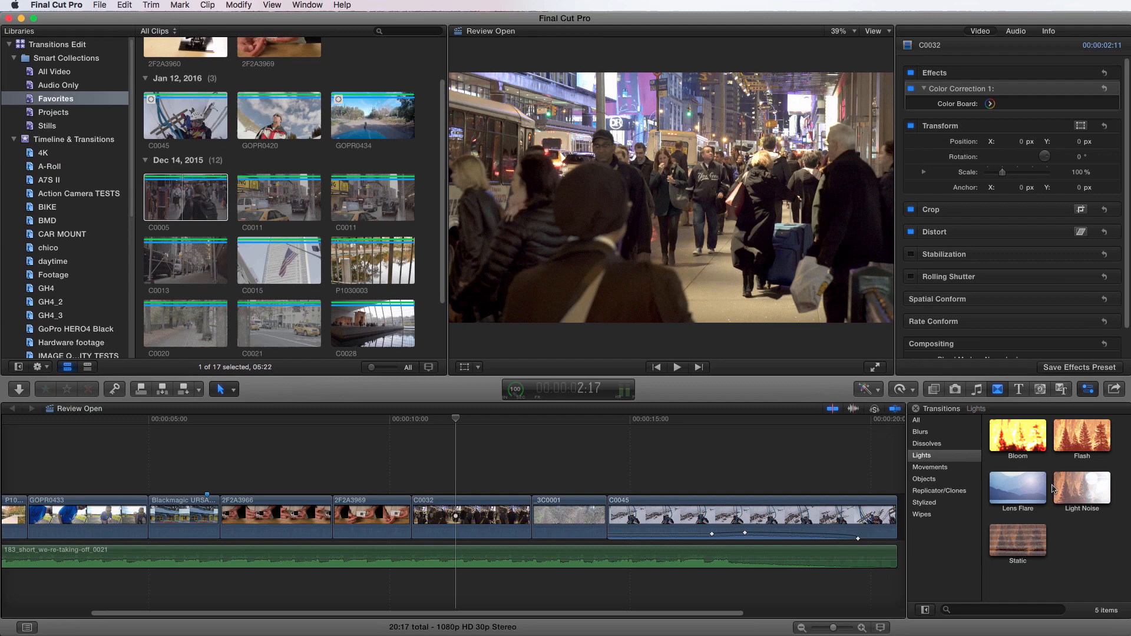
{"action": "left_click", "coordinate": [1080, 487]}
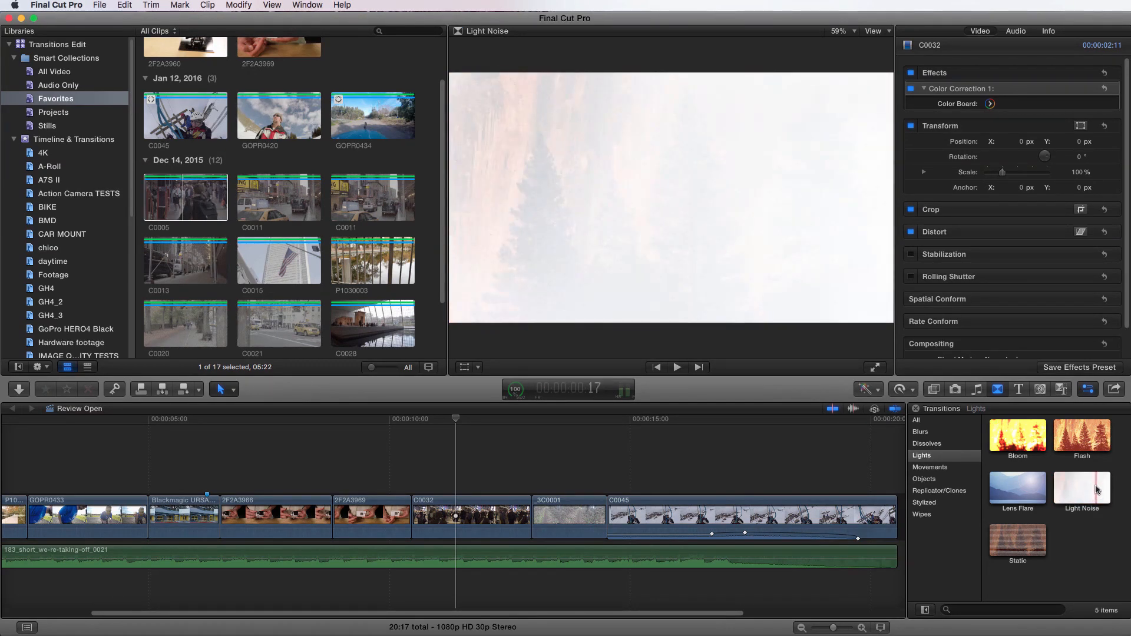
{"action": "left_click", "coordinate": [1016, 538]}
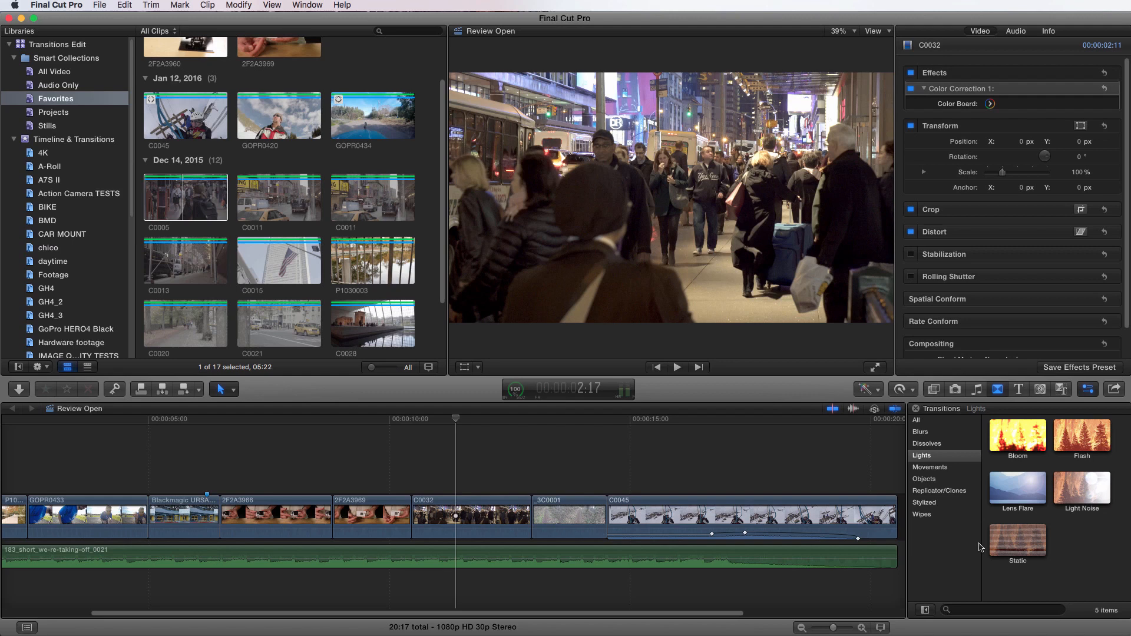
{"action": "mouse_move", "coordinate": [938, 471]}
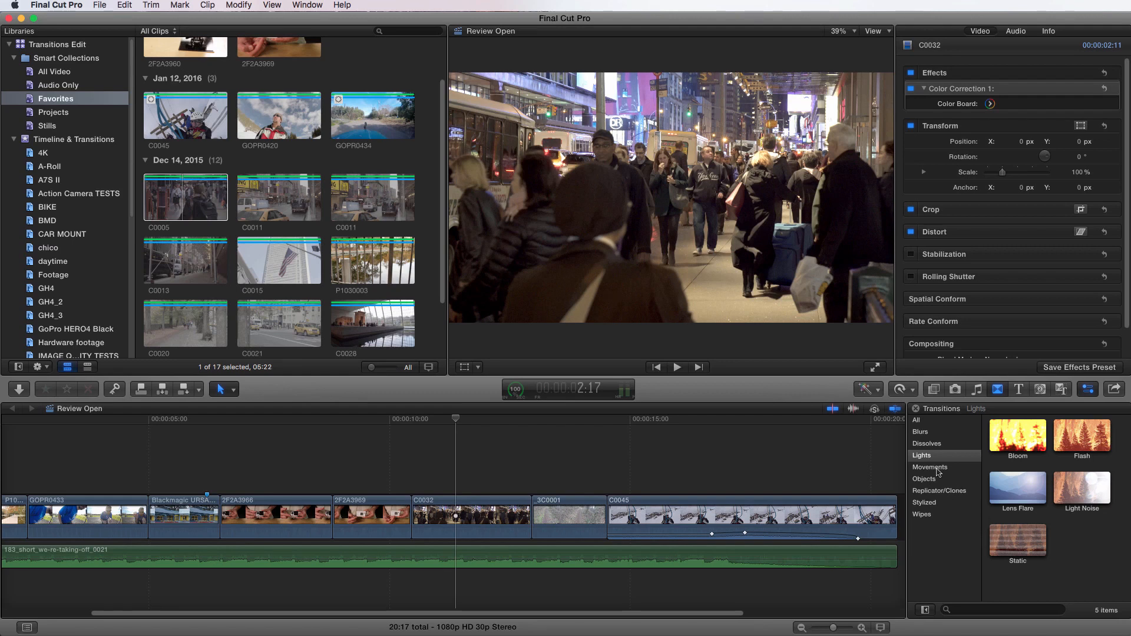
Show the Movements category and scroll through its 24 transitions such as Rotate, Slide and Spin.
{"action": "left_click", "coordinate": [929, 468]}
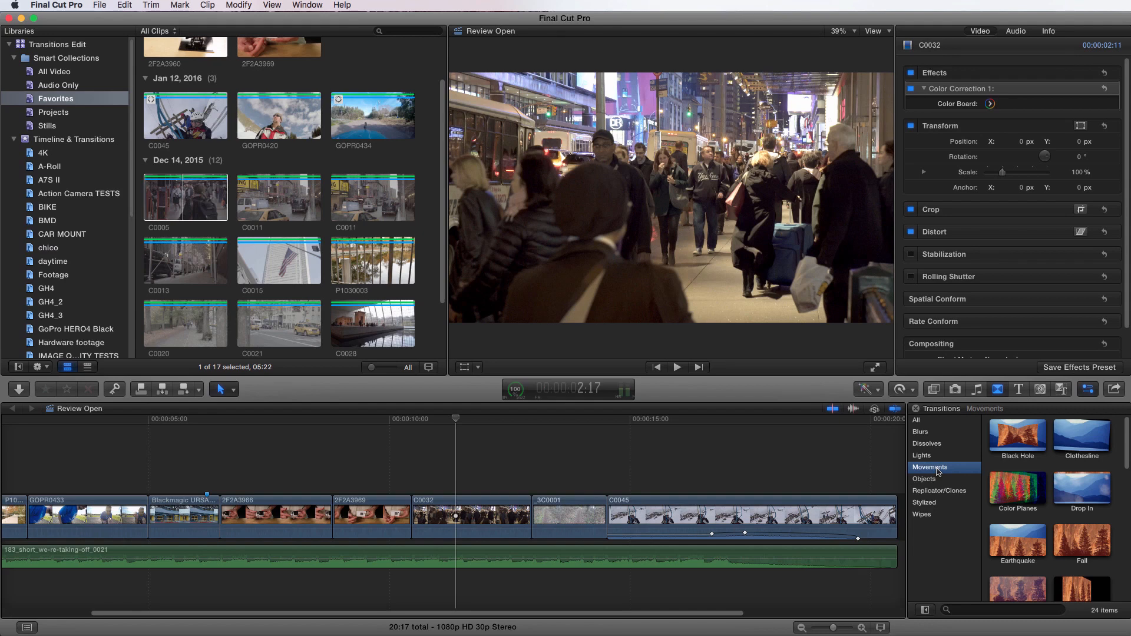
{"action": "scroll", "scroll_direction": "down", "scroll_amount": 3}
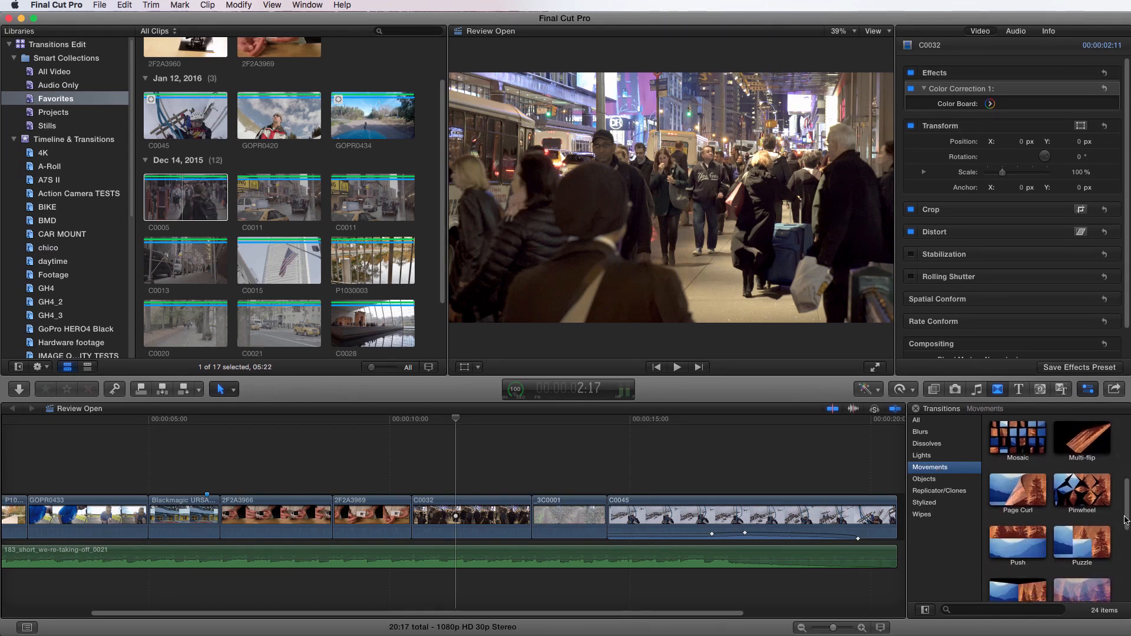
{"action": "scroll", "scroll_direction": "down", "scroll_amount": 3}
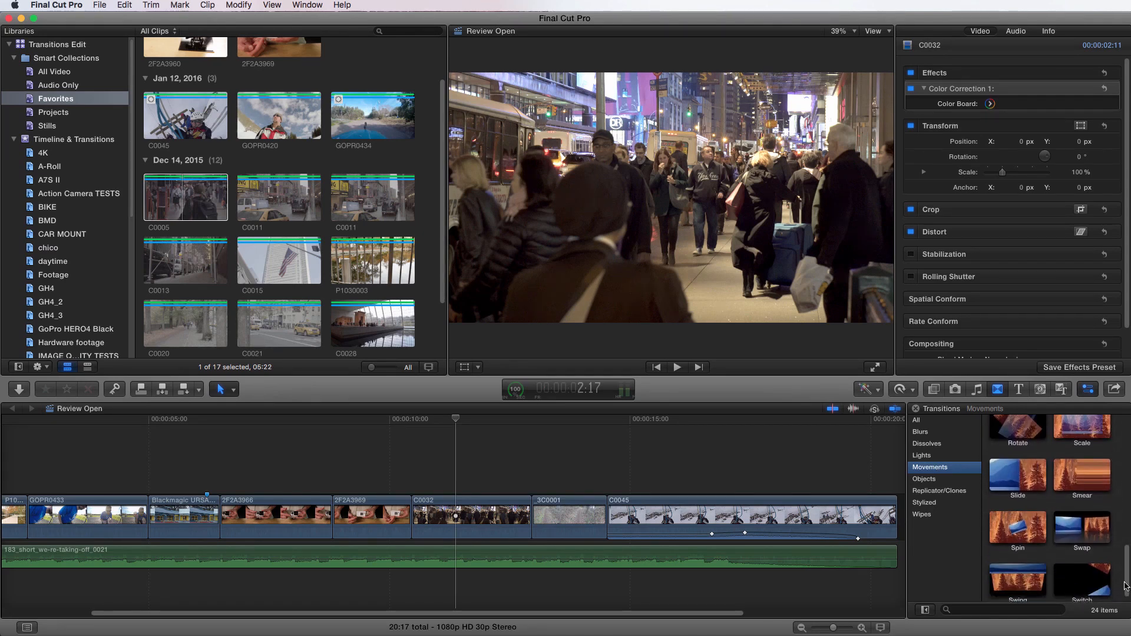